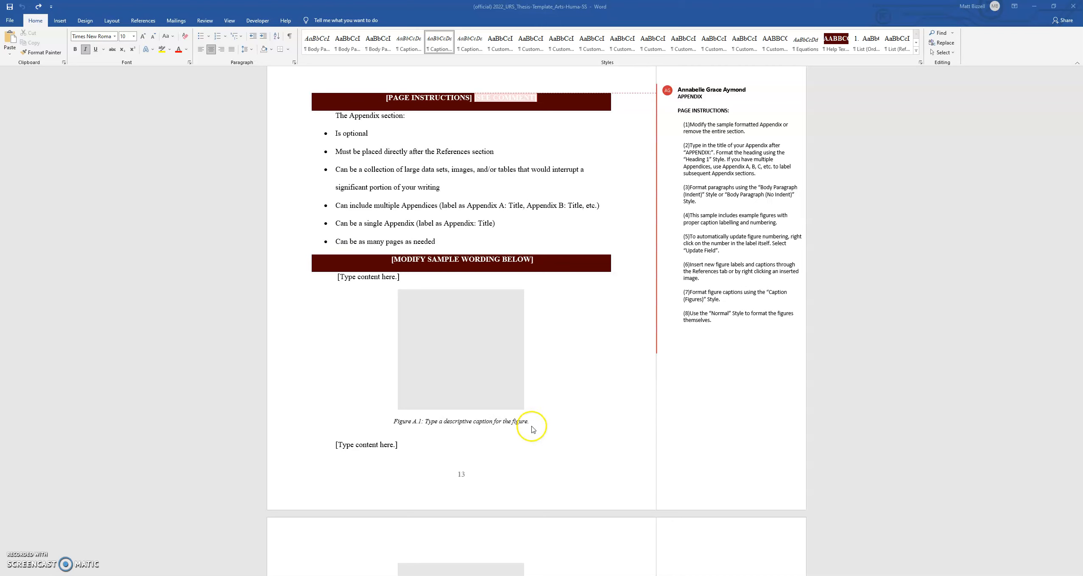
mouse_move(544, 430)
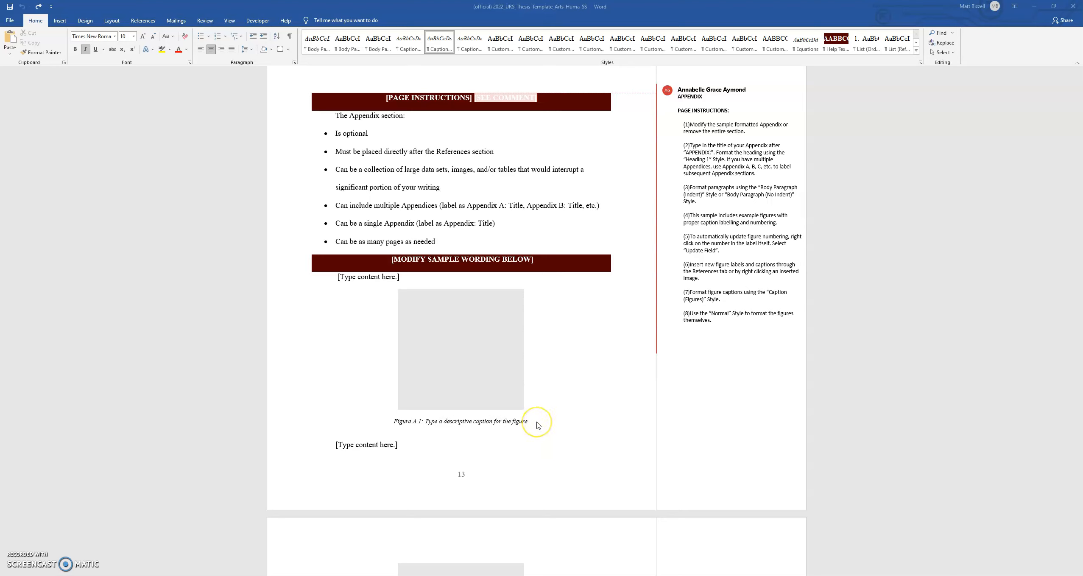
mouse_move(485, 402)
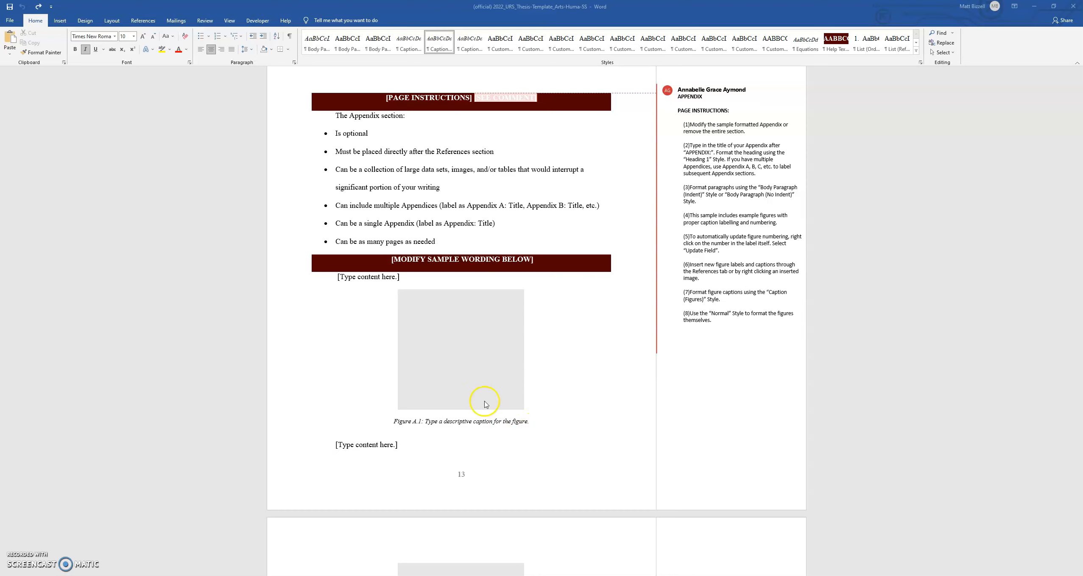
Copy the Figure A.1 placeholder image and paste it at the top of the next page.
click(472, 424)
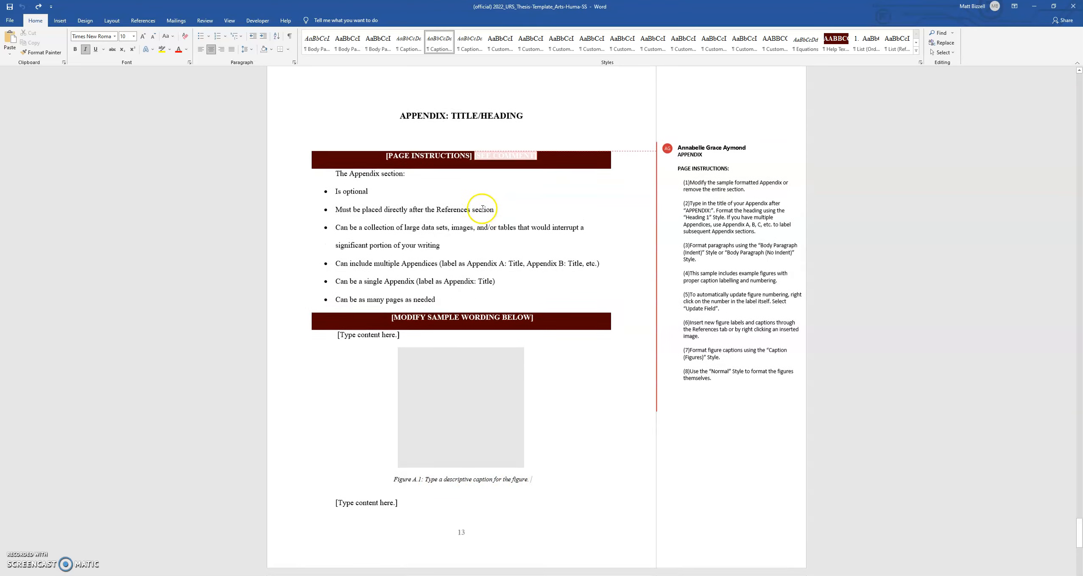
scroll(down, 3)
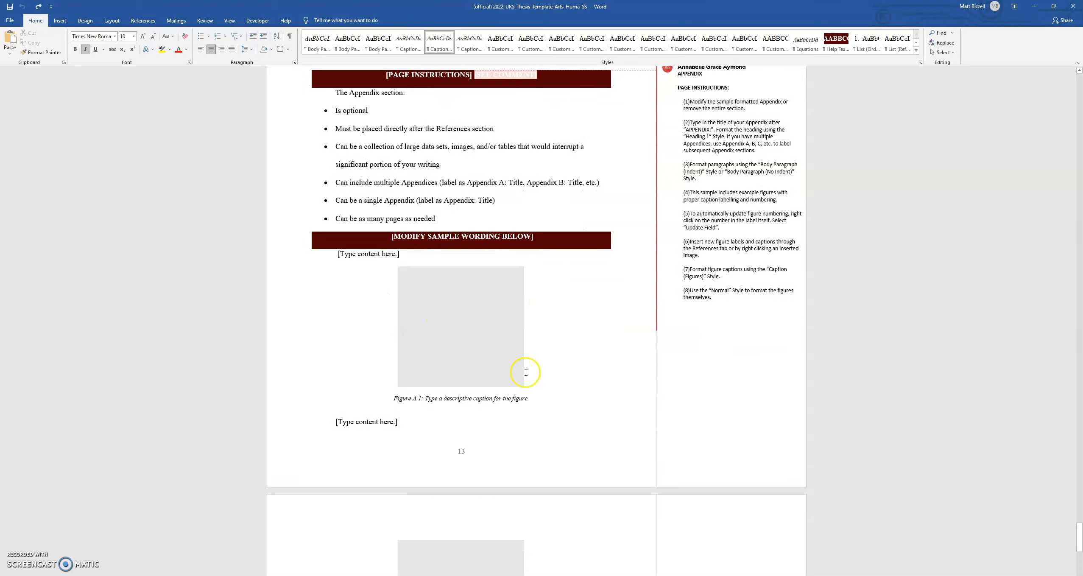
scroll(down, 3)
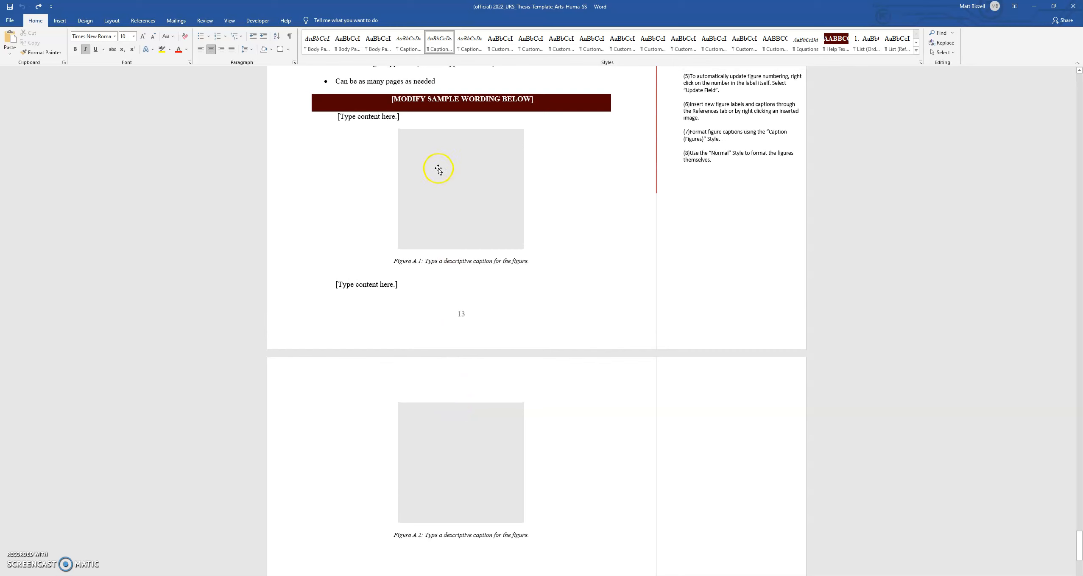
click(460, 187)
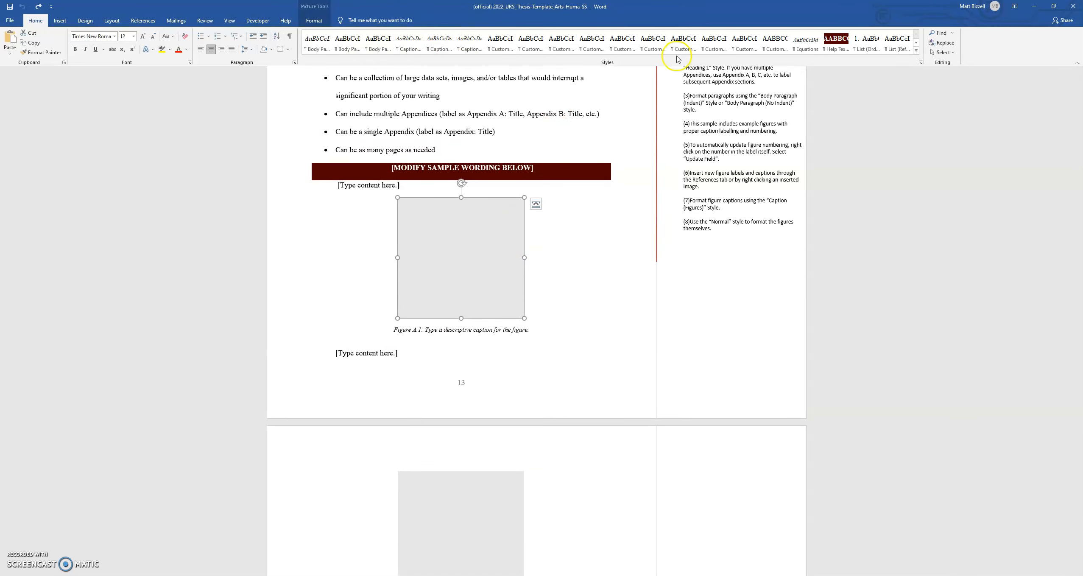
scroll(down, 3)
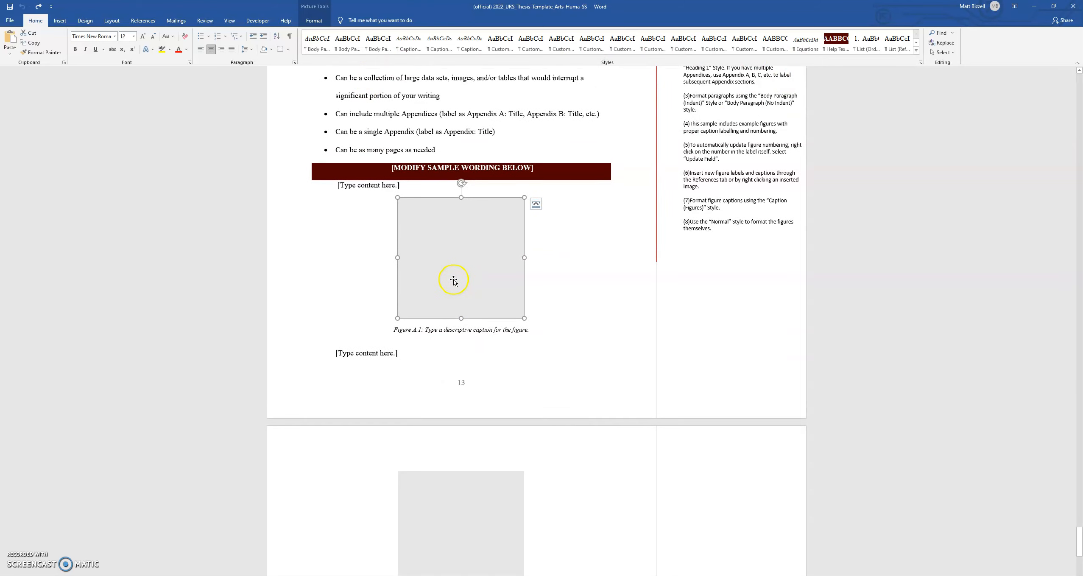
mouse_move(451, 272)
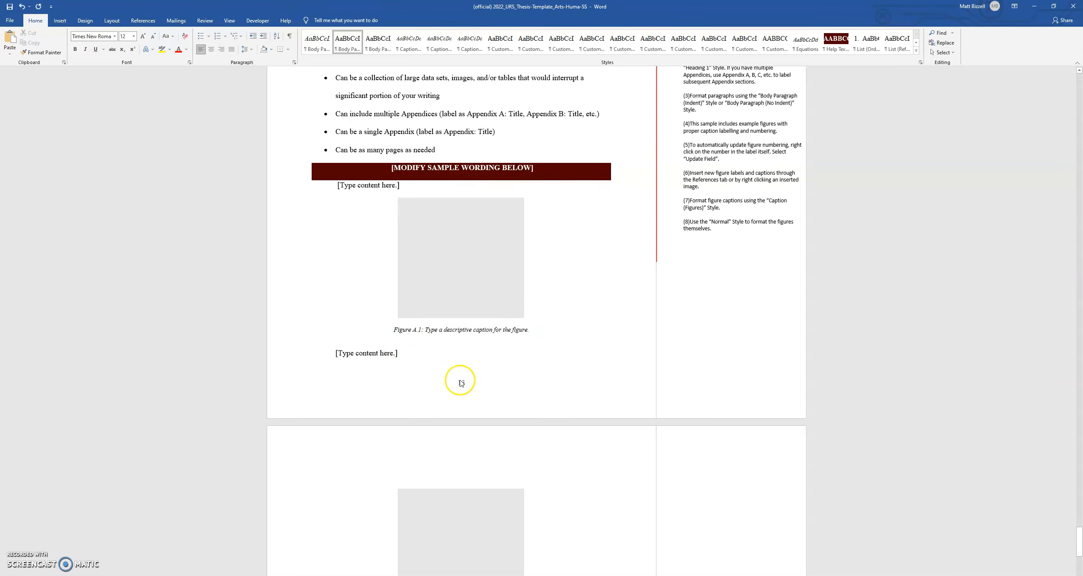
scroll(down, 3)
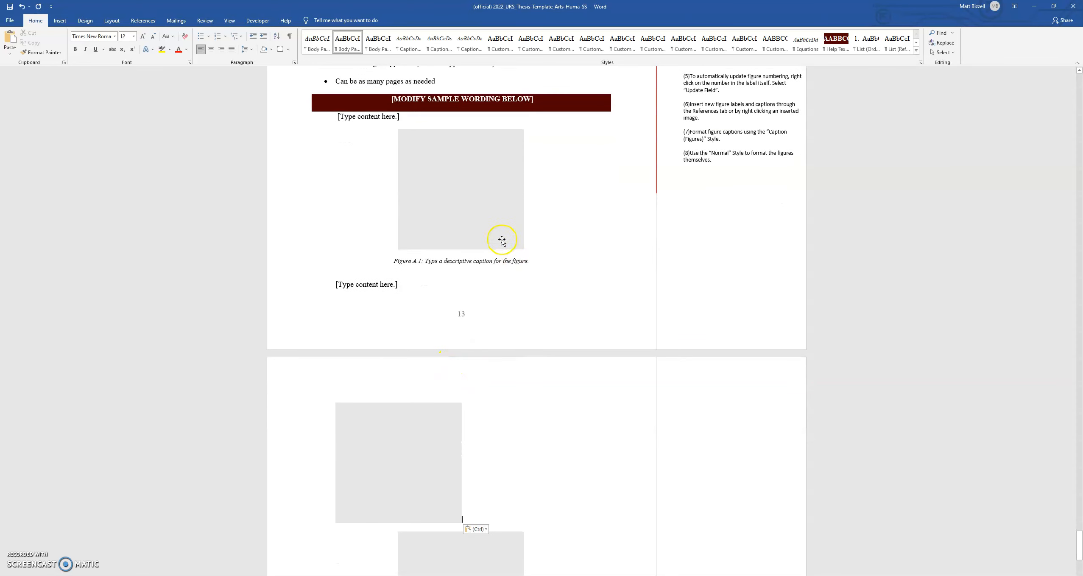
mouse_move(494, 353)
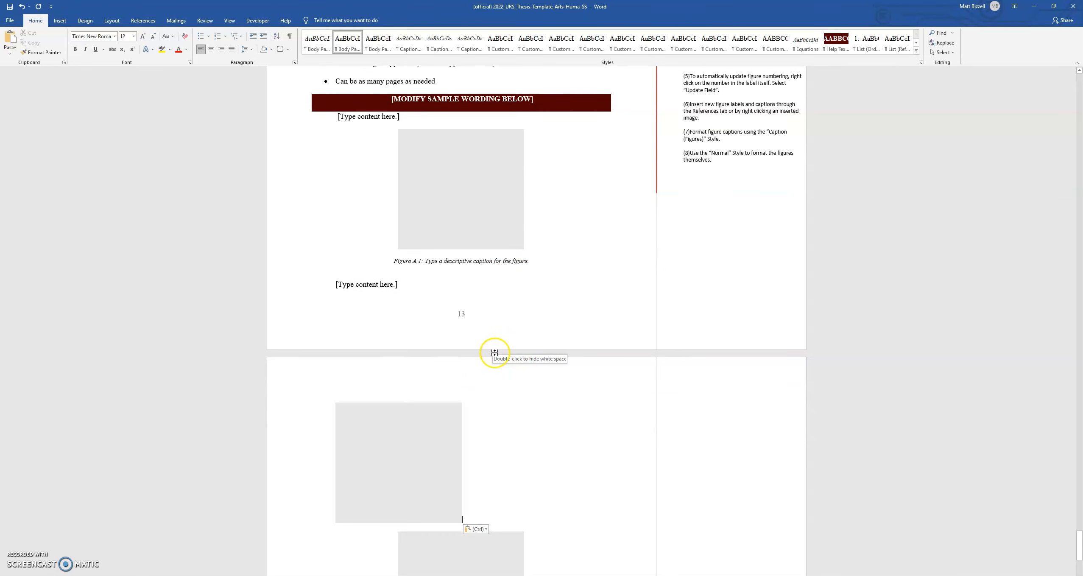
mouse_move(143, 20)
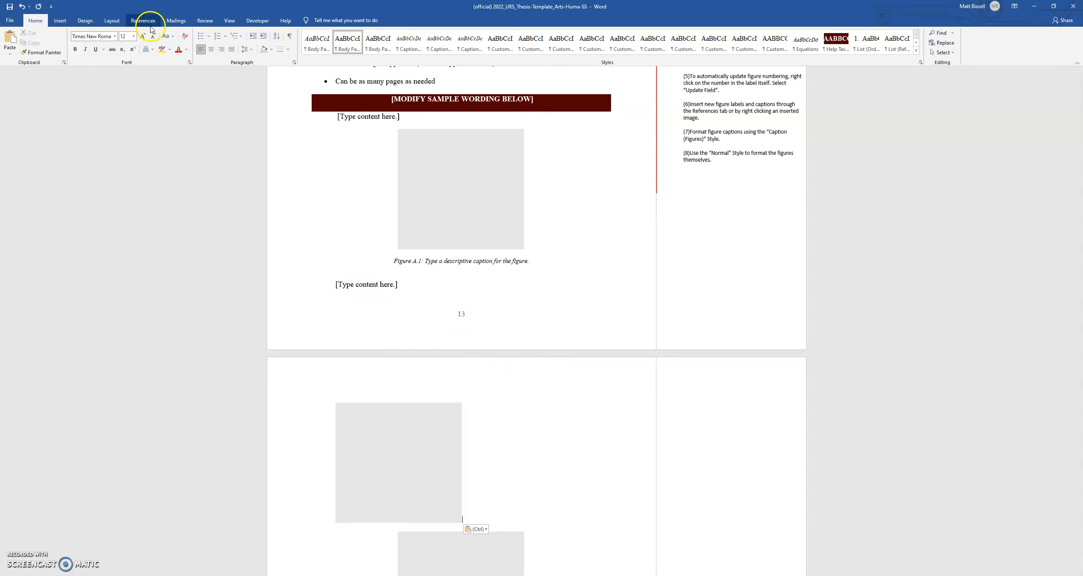
click(143, 20)
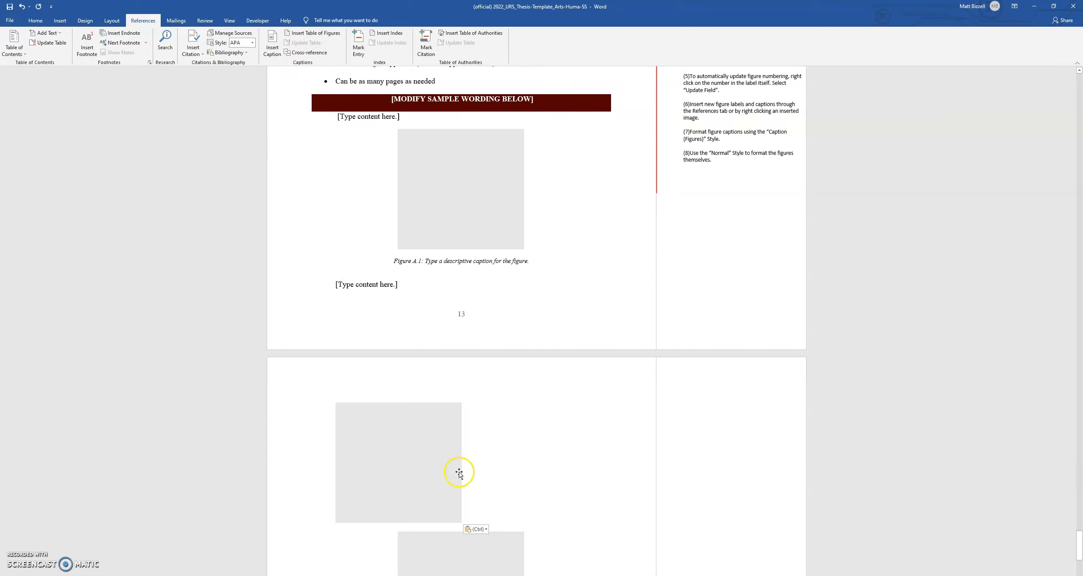
click(475, 529)
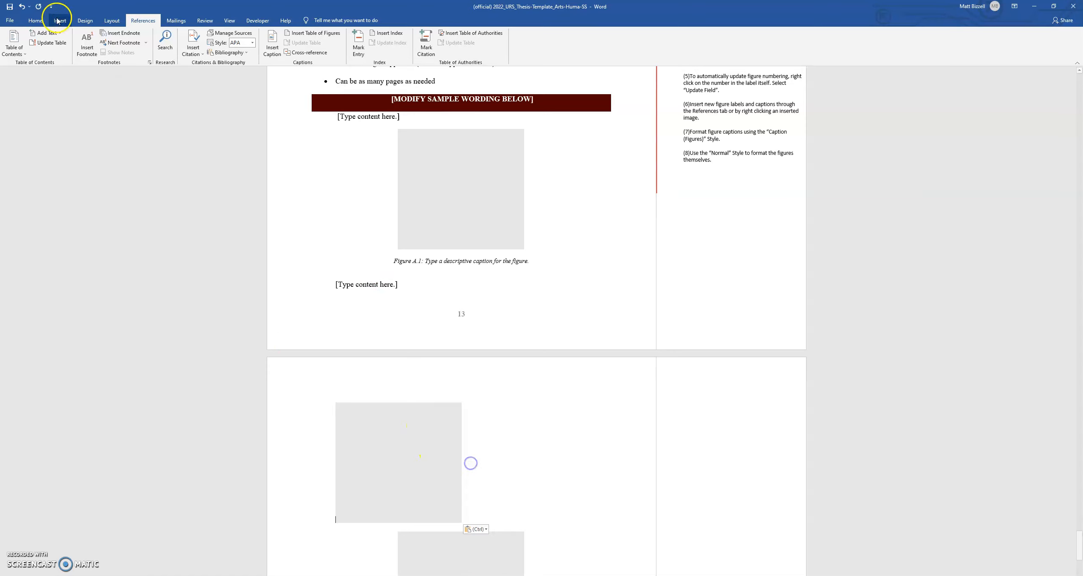
click(36, 20)
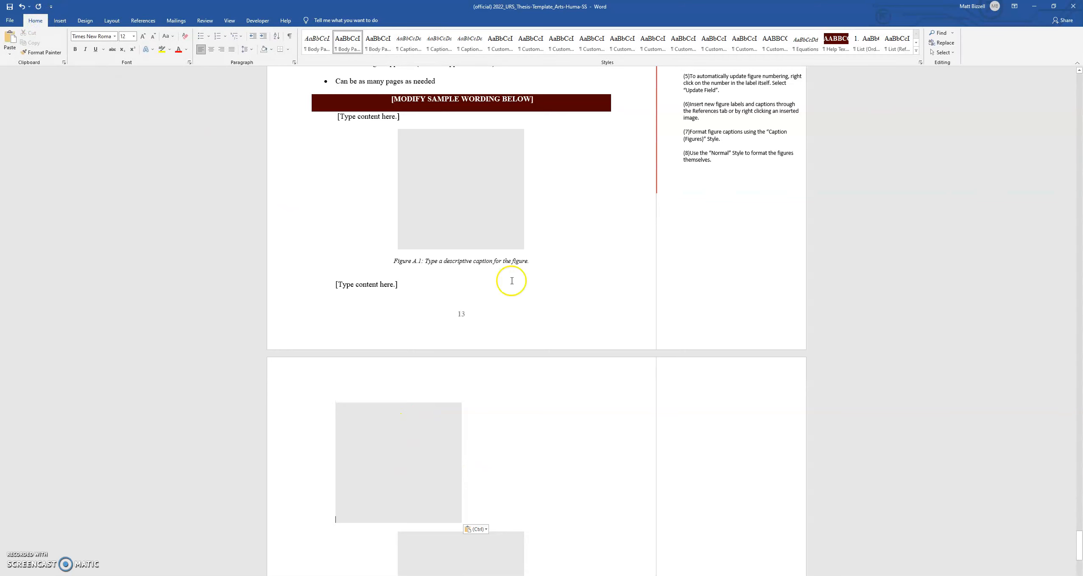
mouse_move(446, 447)
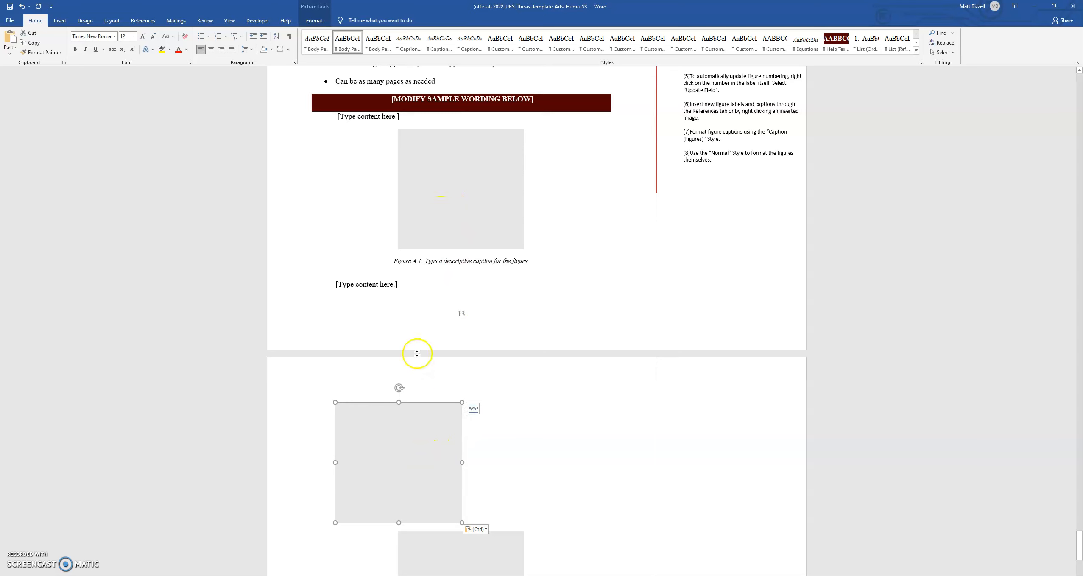
mouse_move(438, 328)
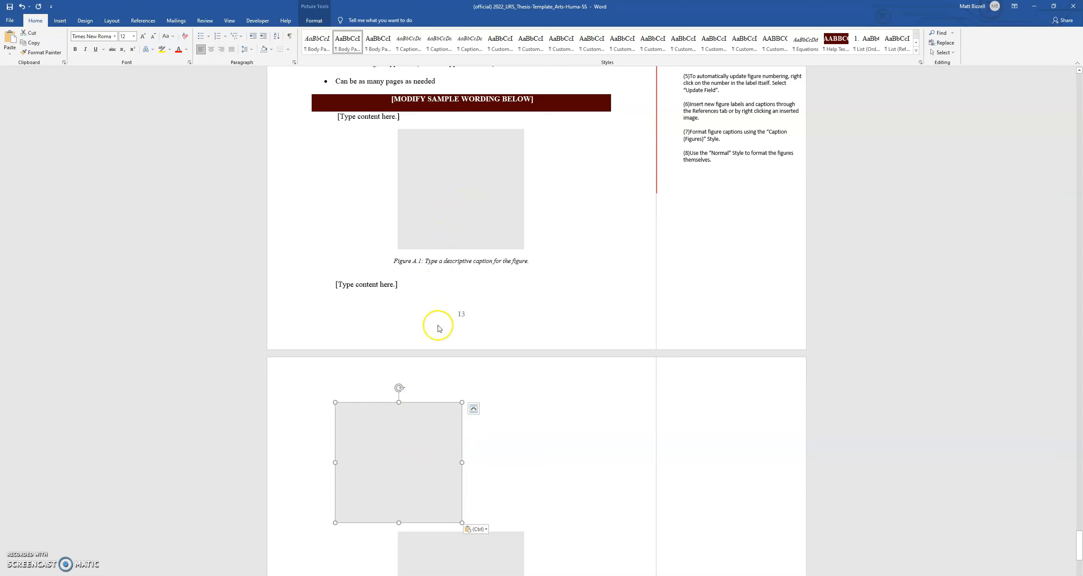
mouse_move(468, 250)
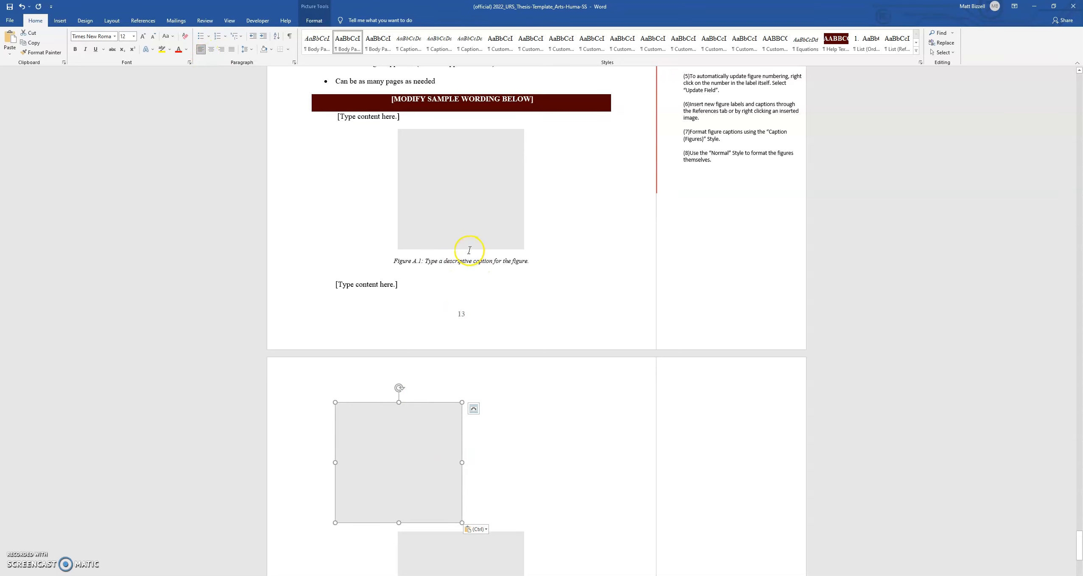
mouse_move(457, 239)
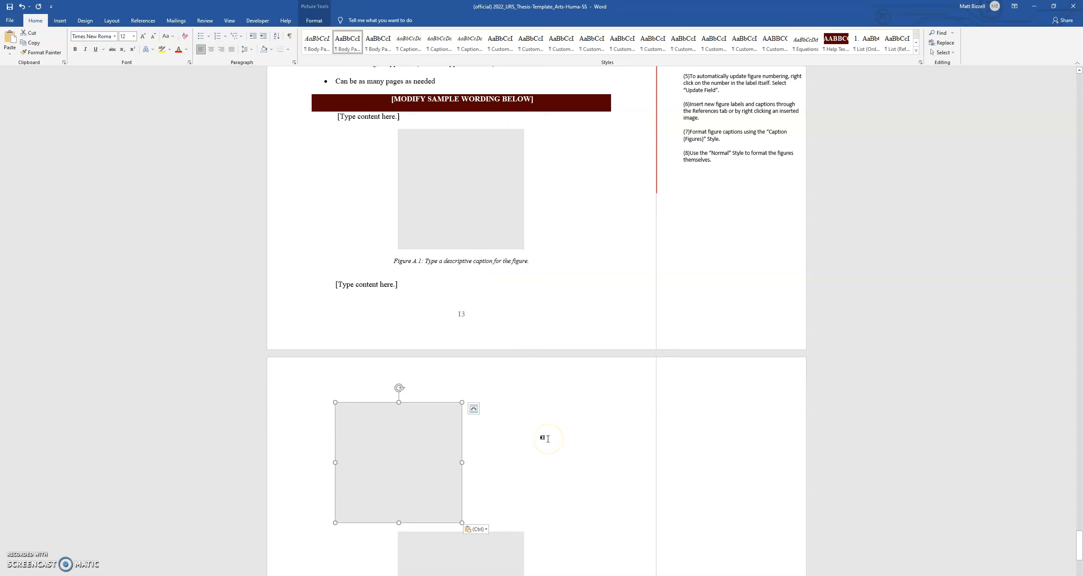
mouse_move(478, 444)
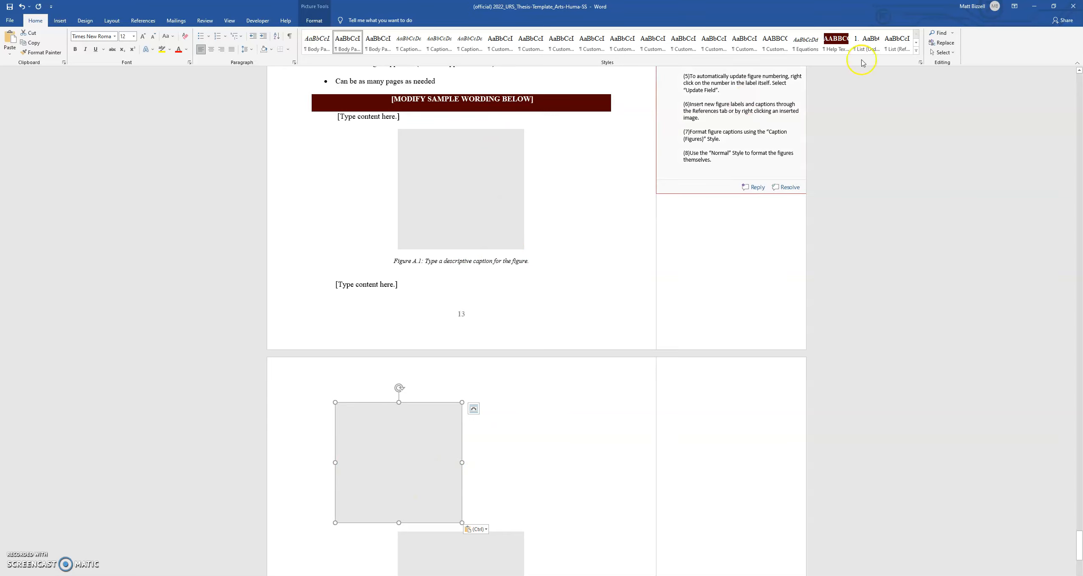
Apply the Normal style to the pasted placeholder image and center it.
click(915, 49)
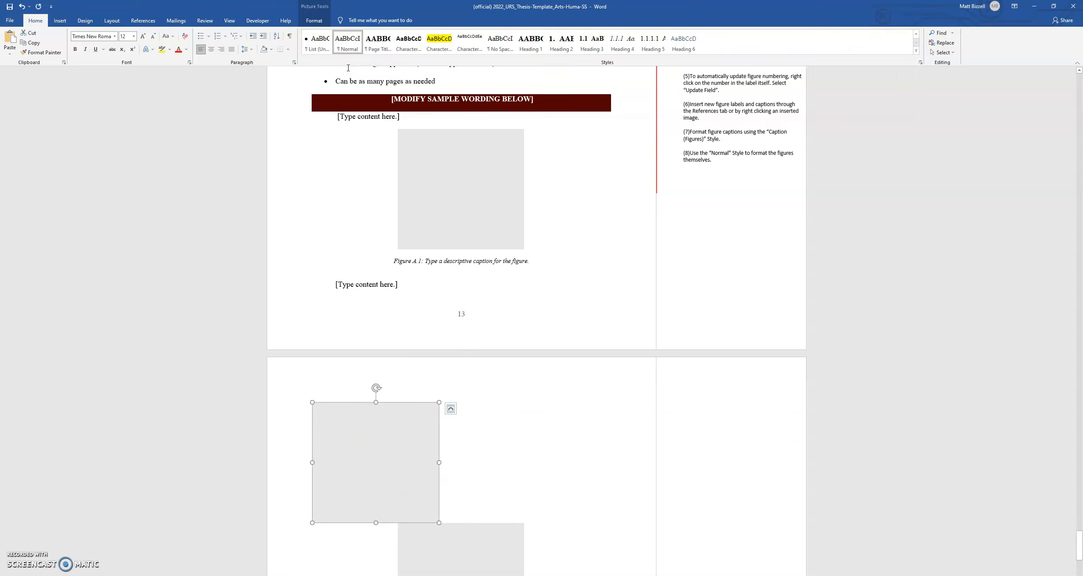
click(211, 49)
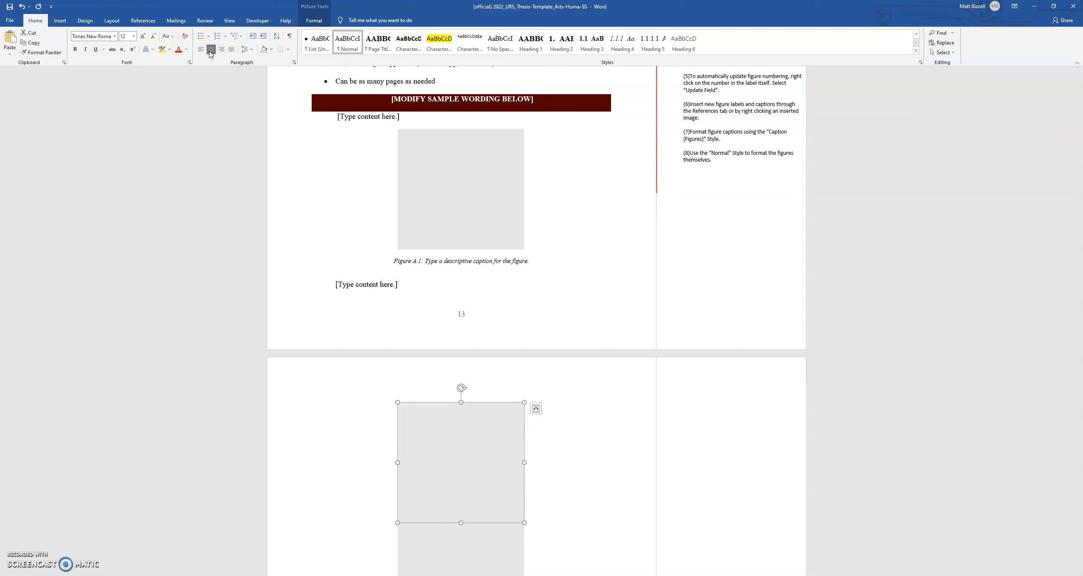
scroll(down, 3)
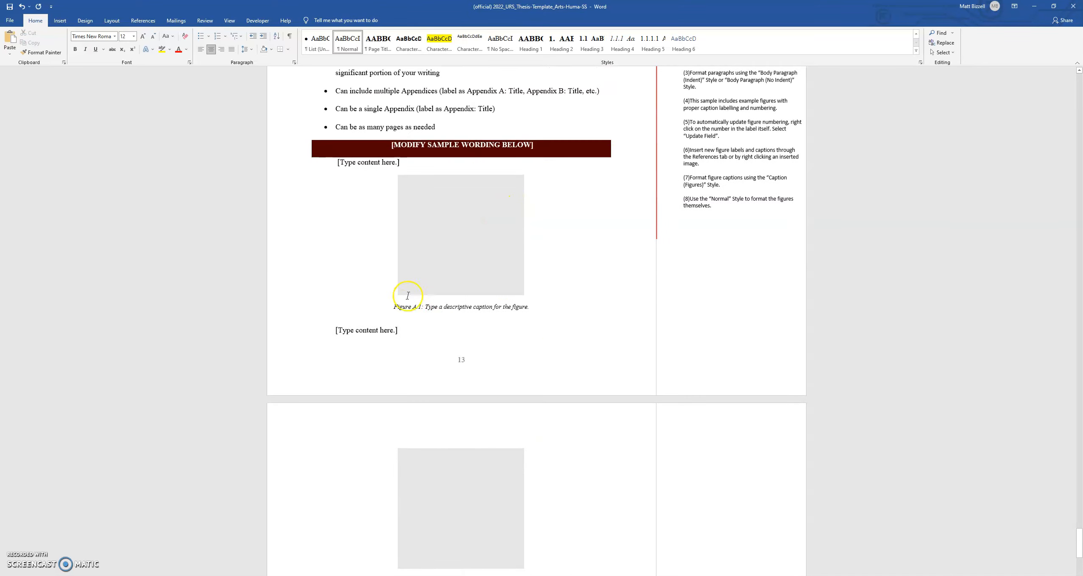
mouse_move(530, 307)
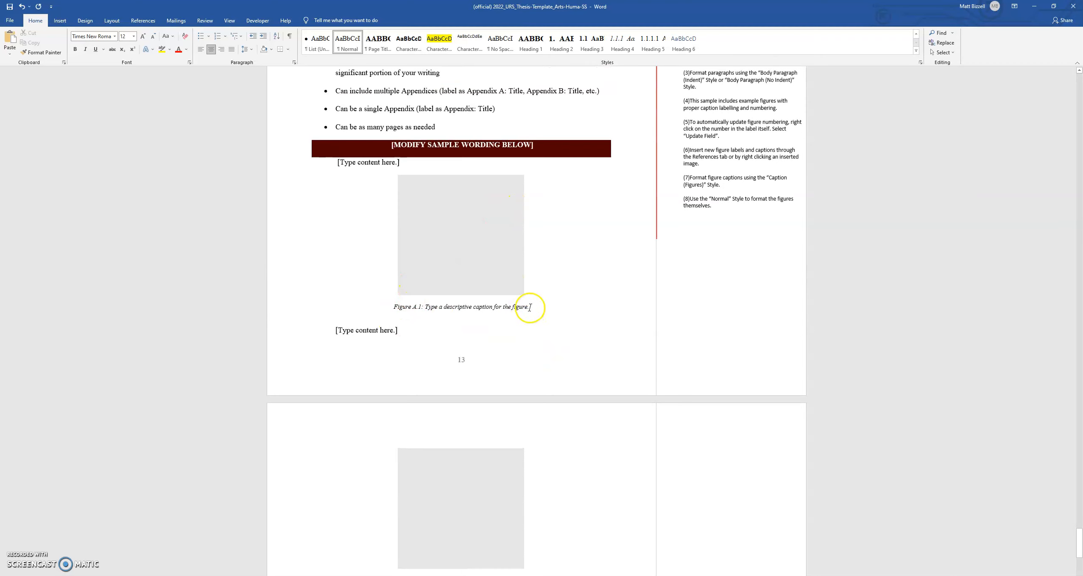
Paste a copy of the Figure A.1 caption below the new image with a sample description.
triple_click(461, 306)
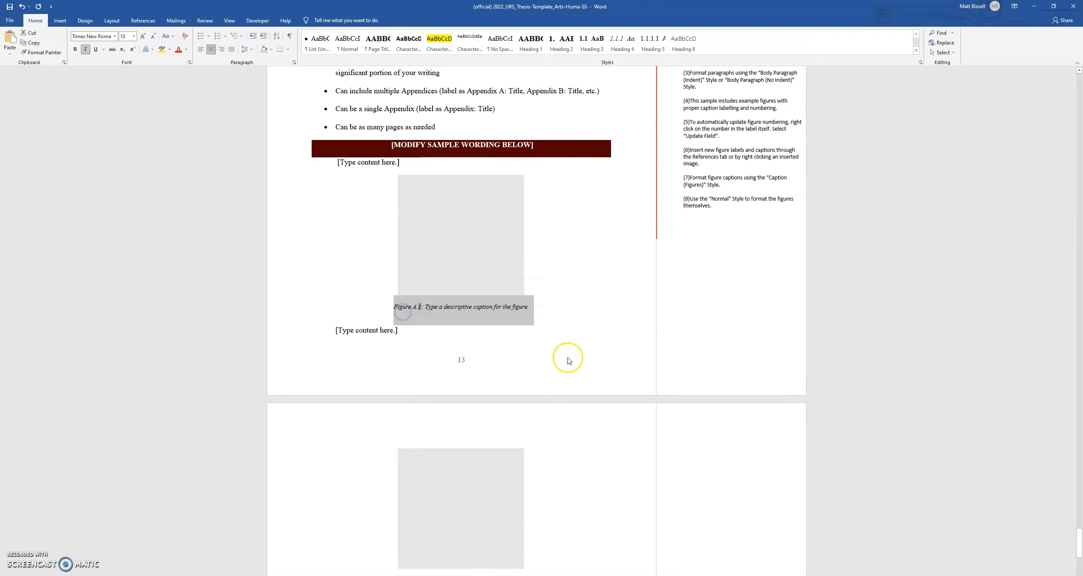
scroll(down, 3)
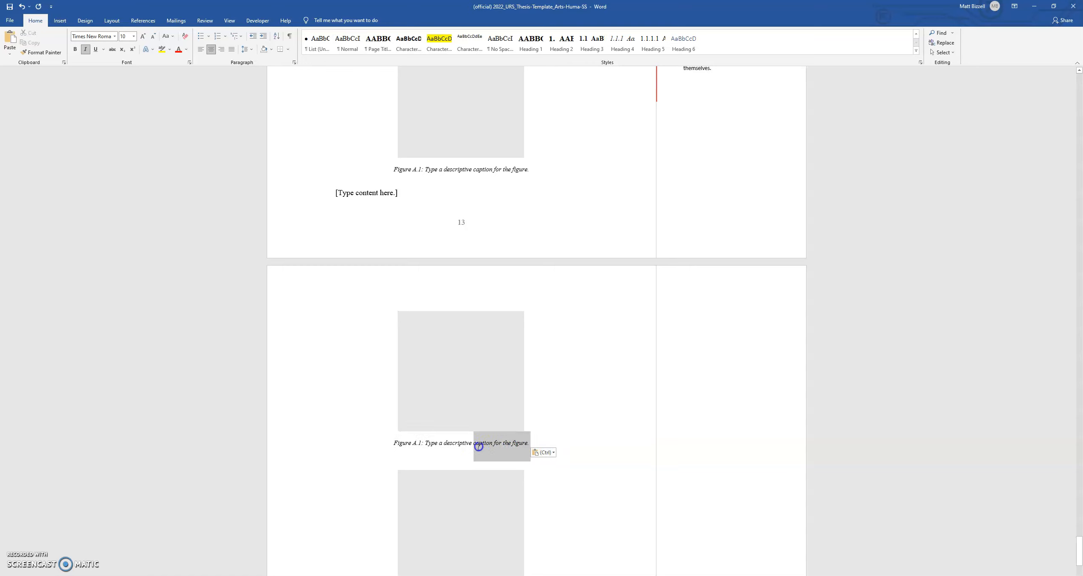
text(This)
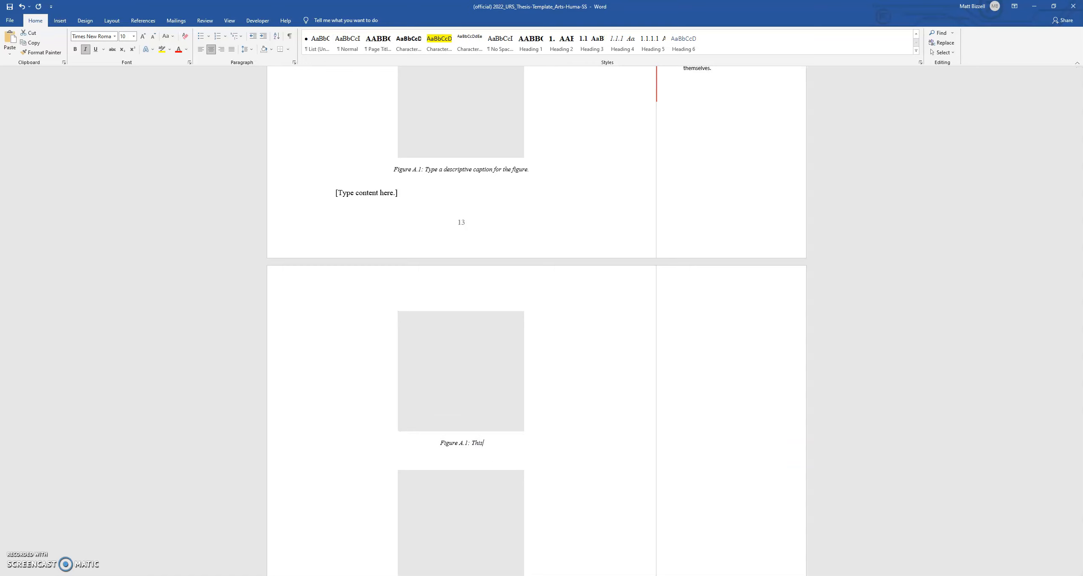
text(is a sample description that I am doi)
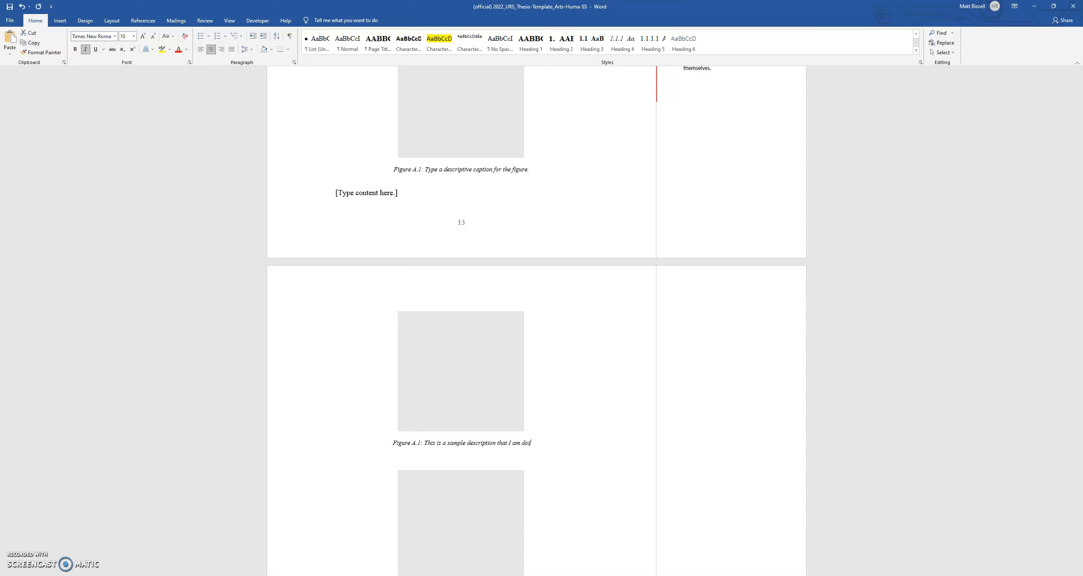
text(ng for this example.)
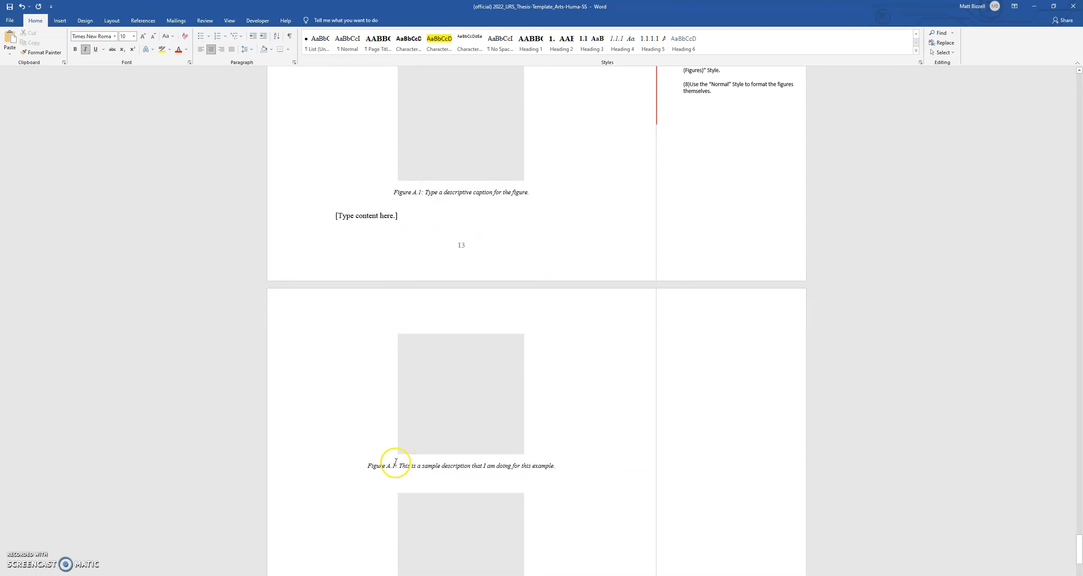
Update the field in the second figure caption's number.
right_click(395, 466)
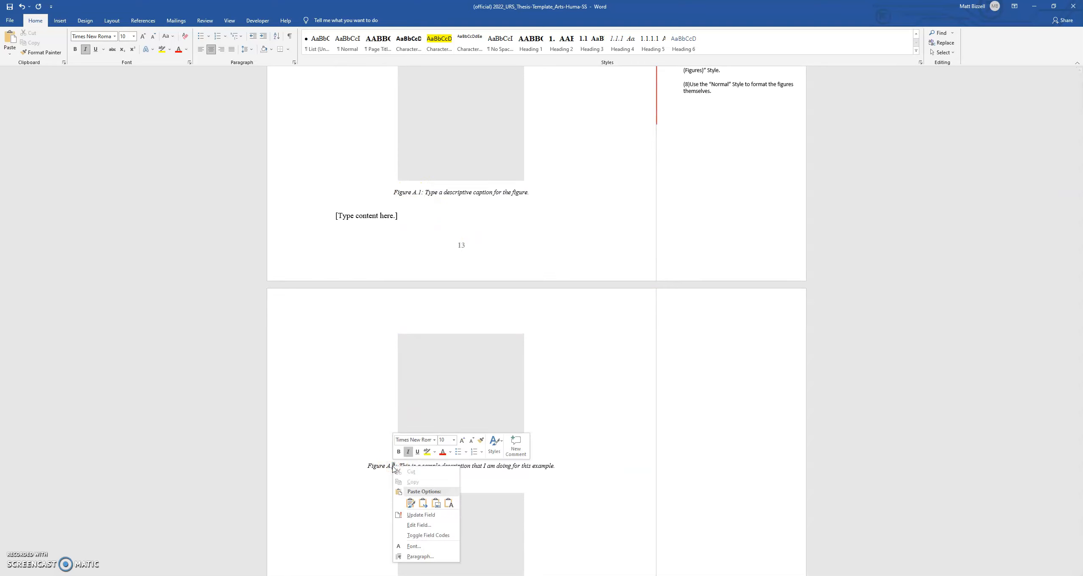
click(393, 481)
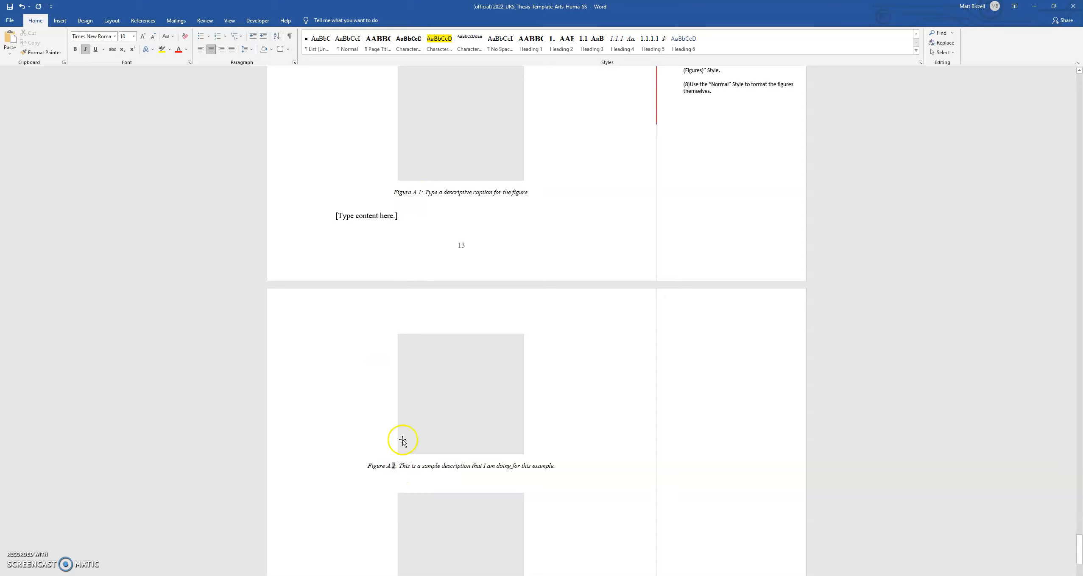
mouse_move(463, 366)
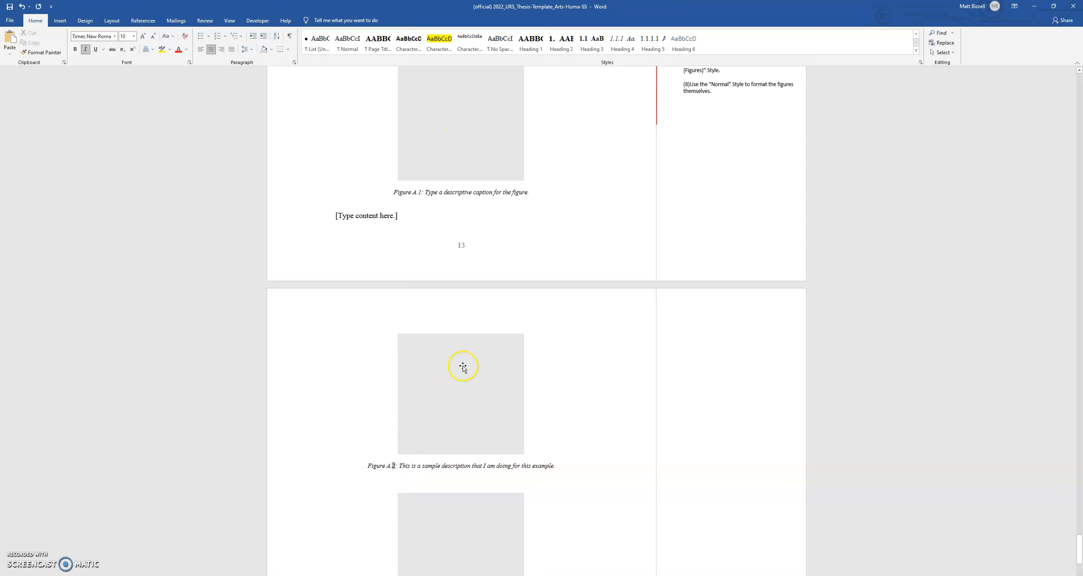
mouse_move(425, 285)
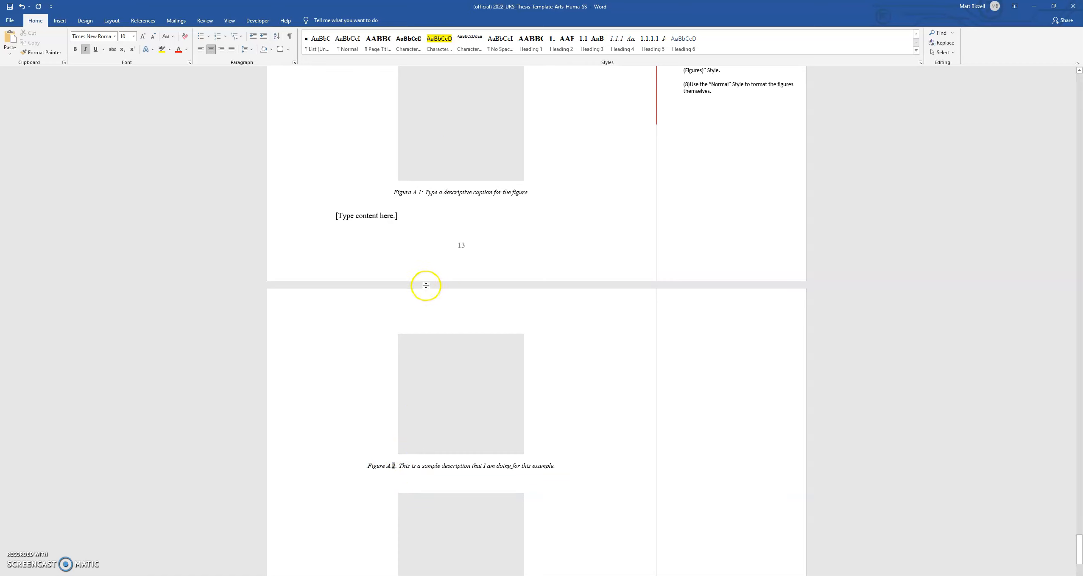
mouse_move(435, 268)
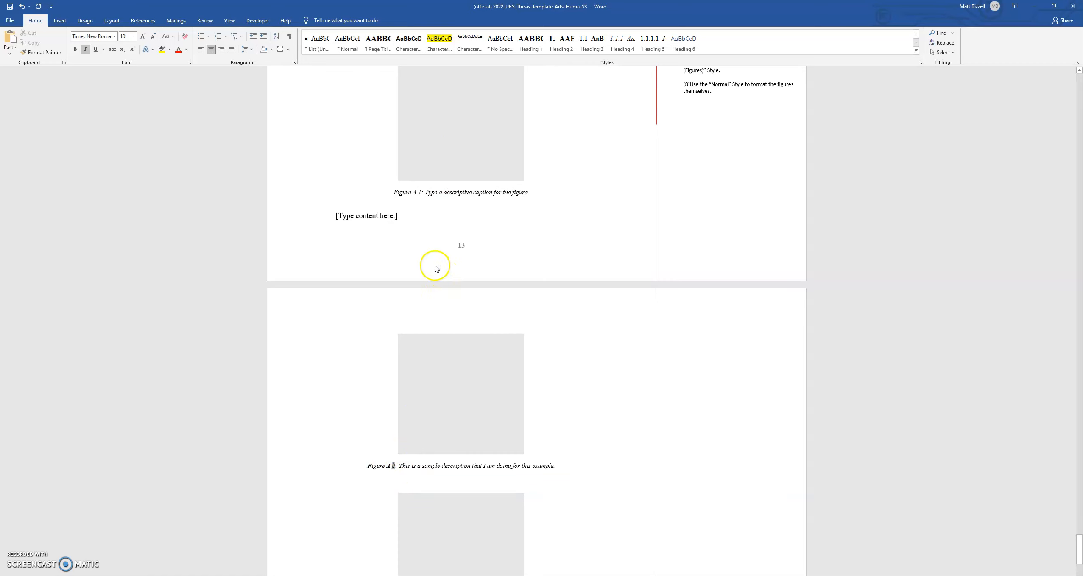
mouse_move(469, 416)
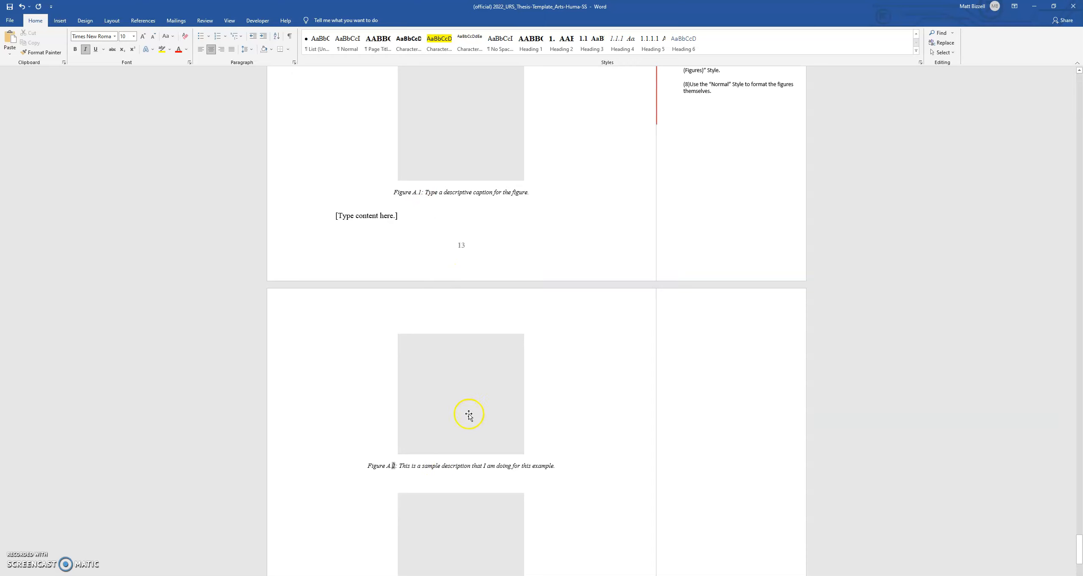
scroll(down, 3)
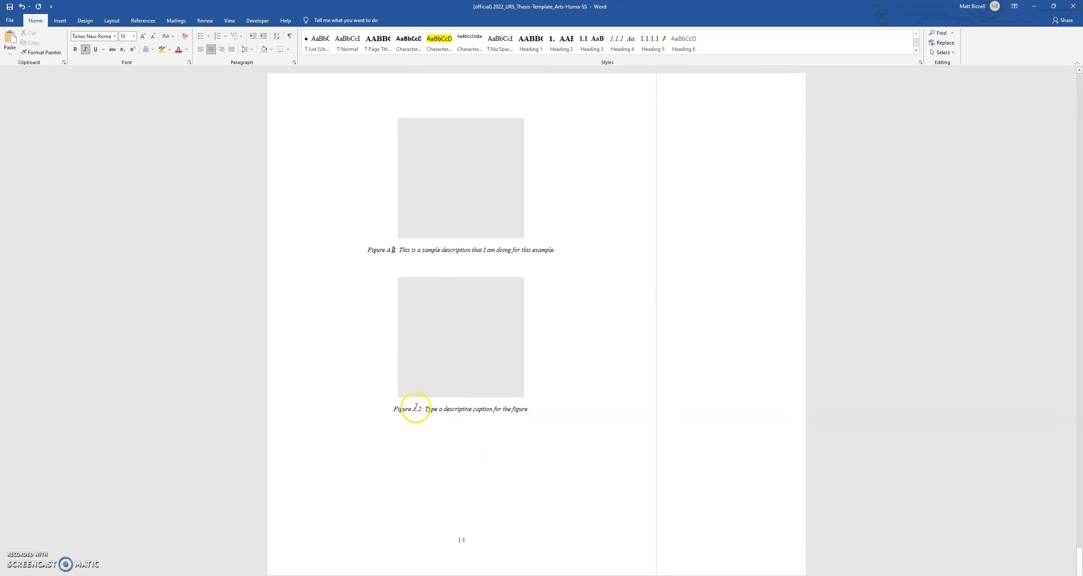
Update the third caption's number field so the original figure reads Figure A.3.
right_click(420, 409)
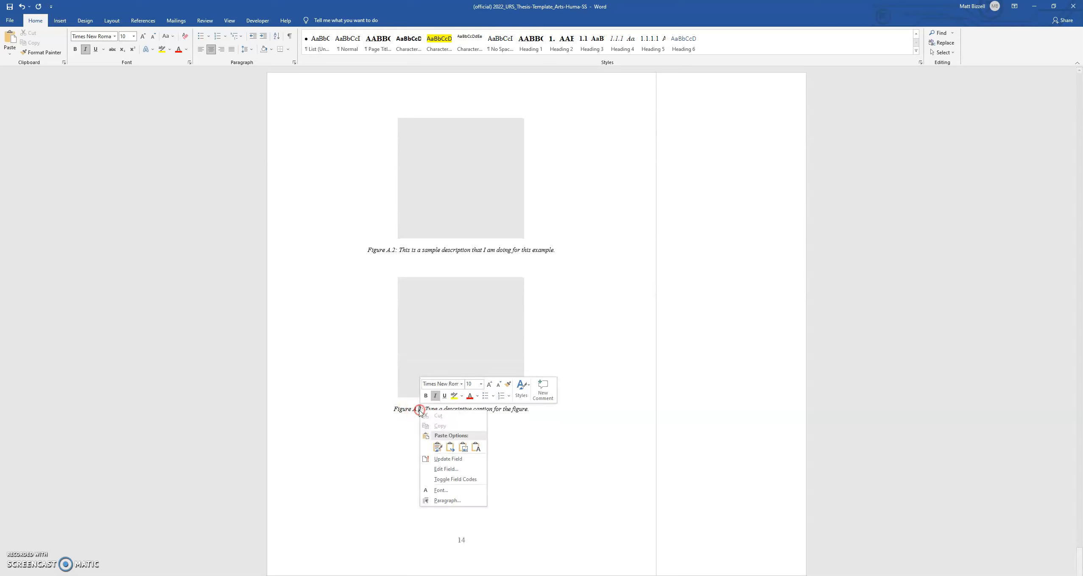
click(459, 421)
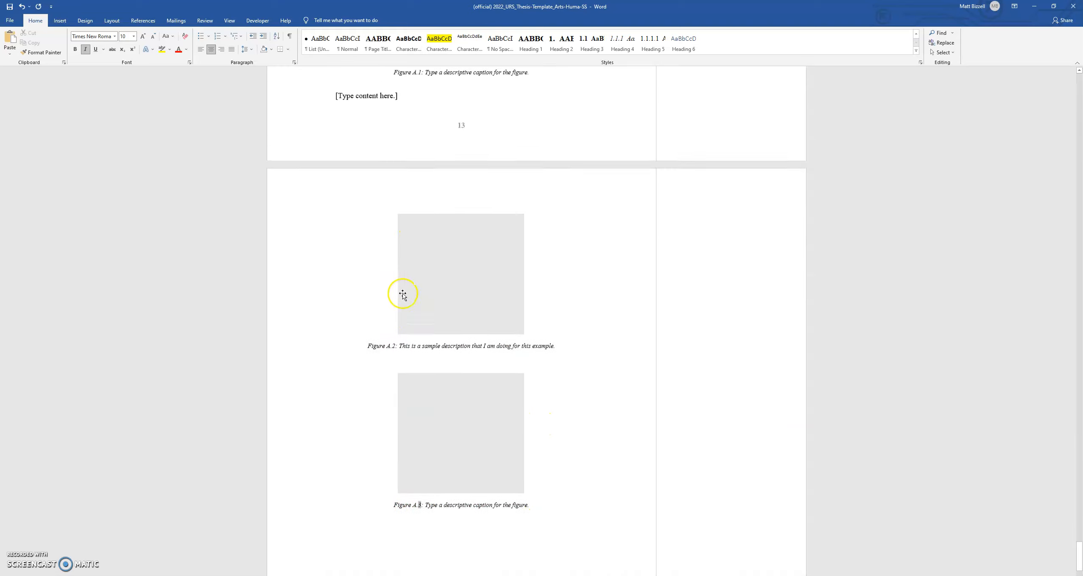
scroll(down, 3)
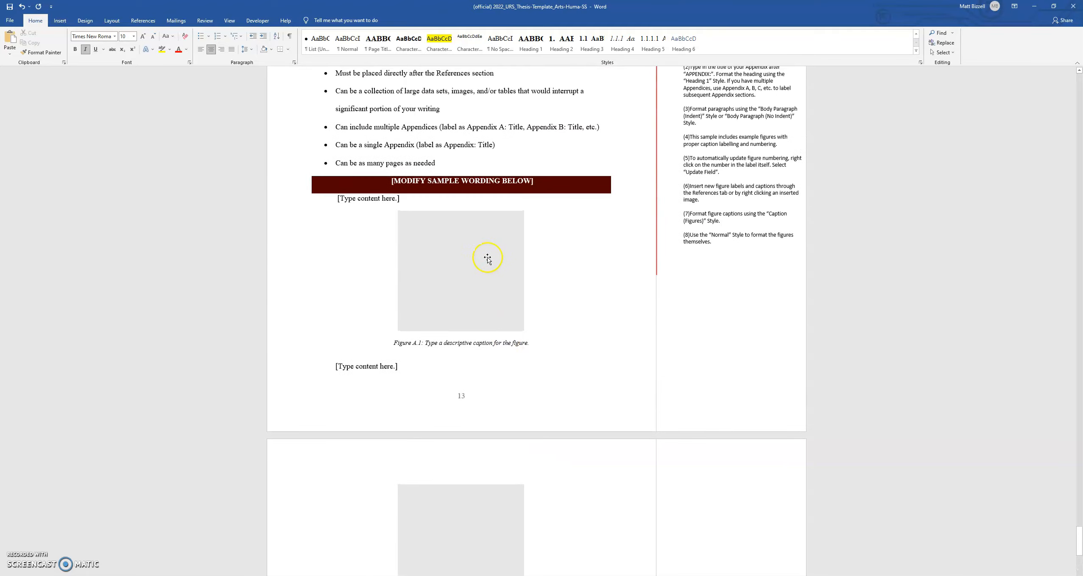
scroll(down, 3)
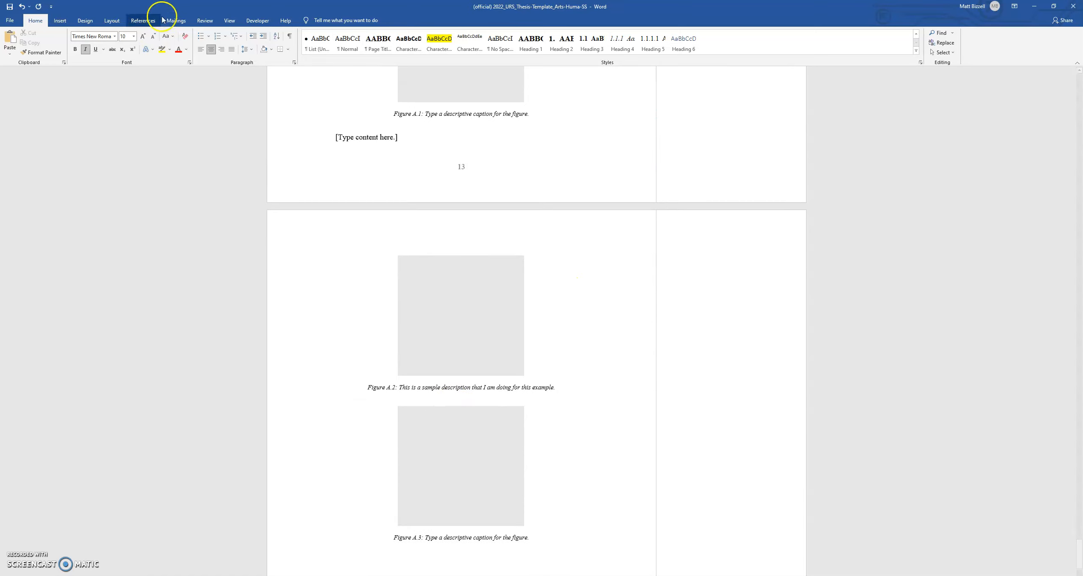
click(289, 36)
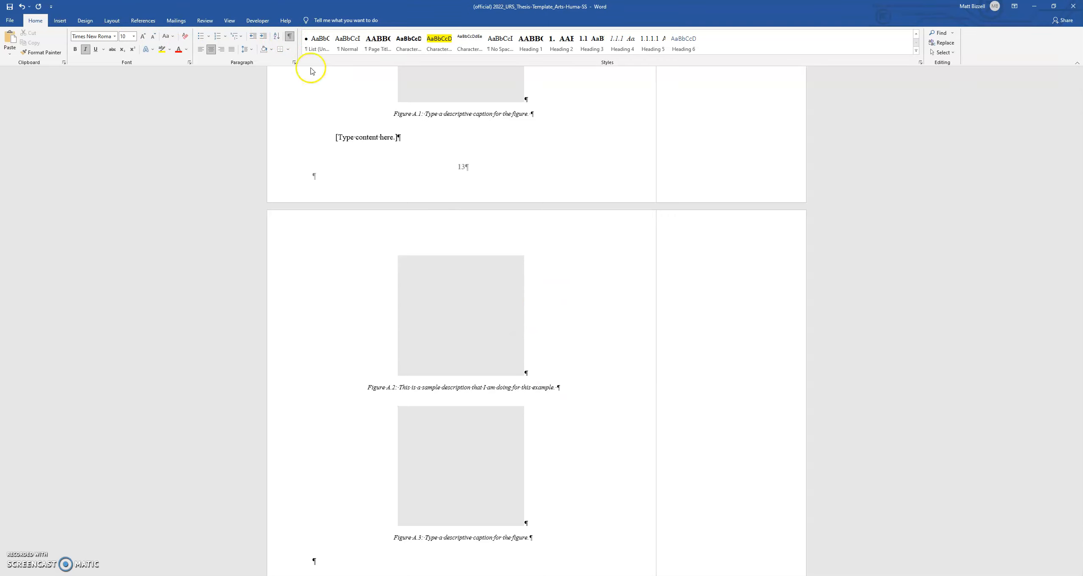
scroll(down, 3)
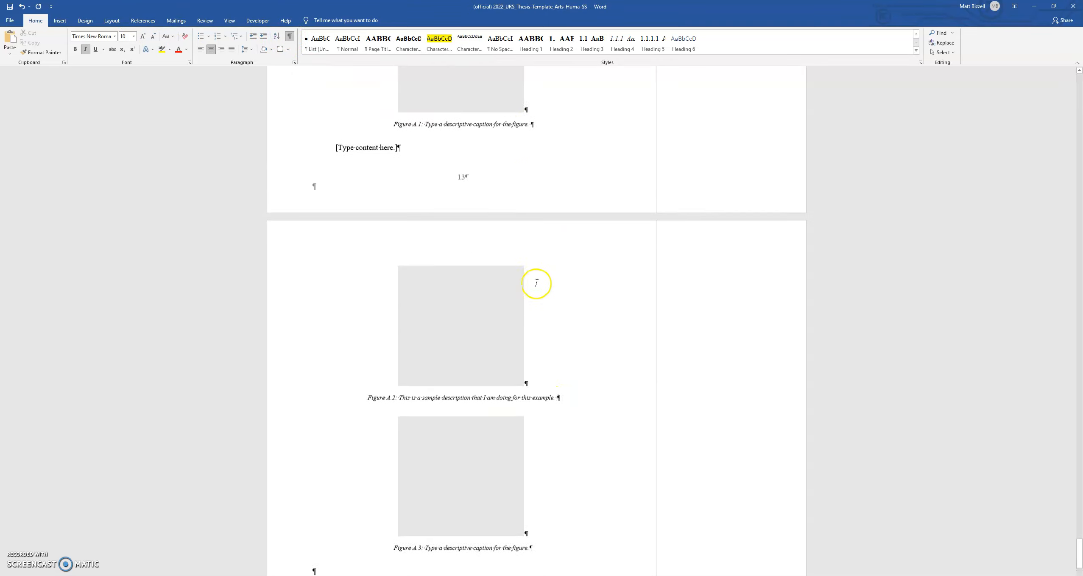
scroll(down, 3)
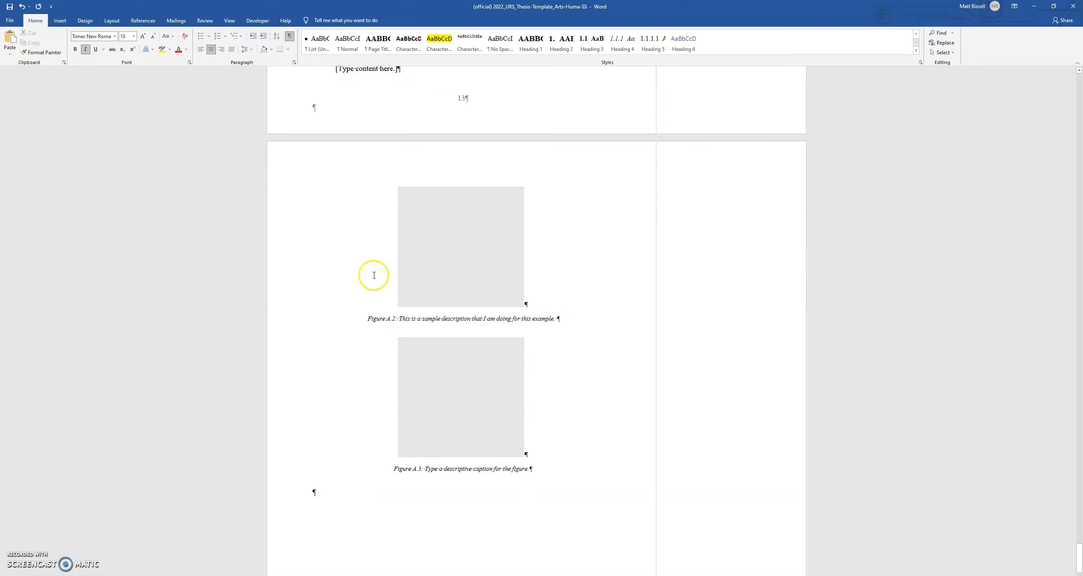
mouse_move(585, 378)
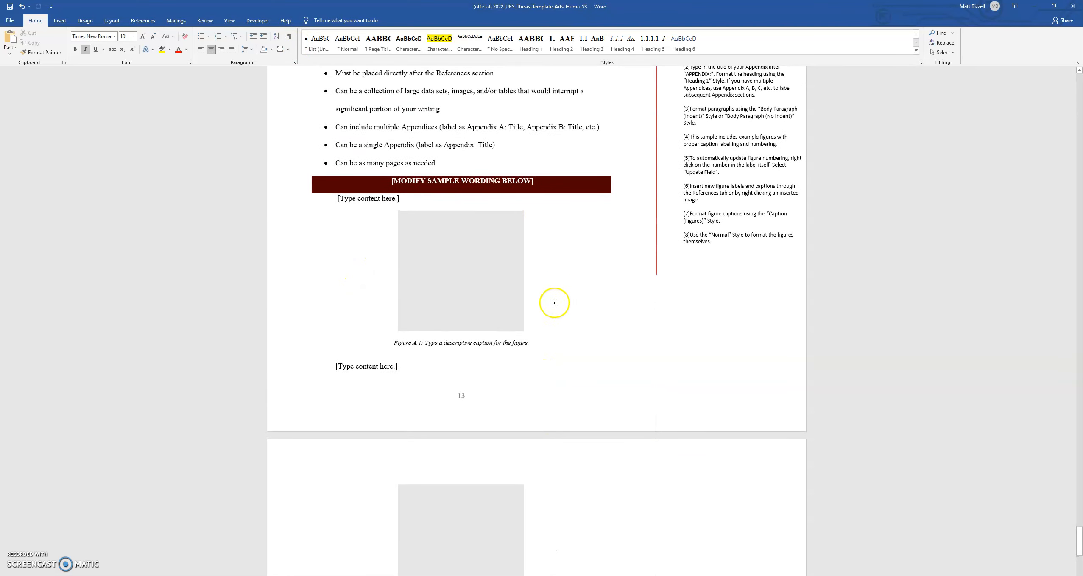
mouse_move(376, 376)
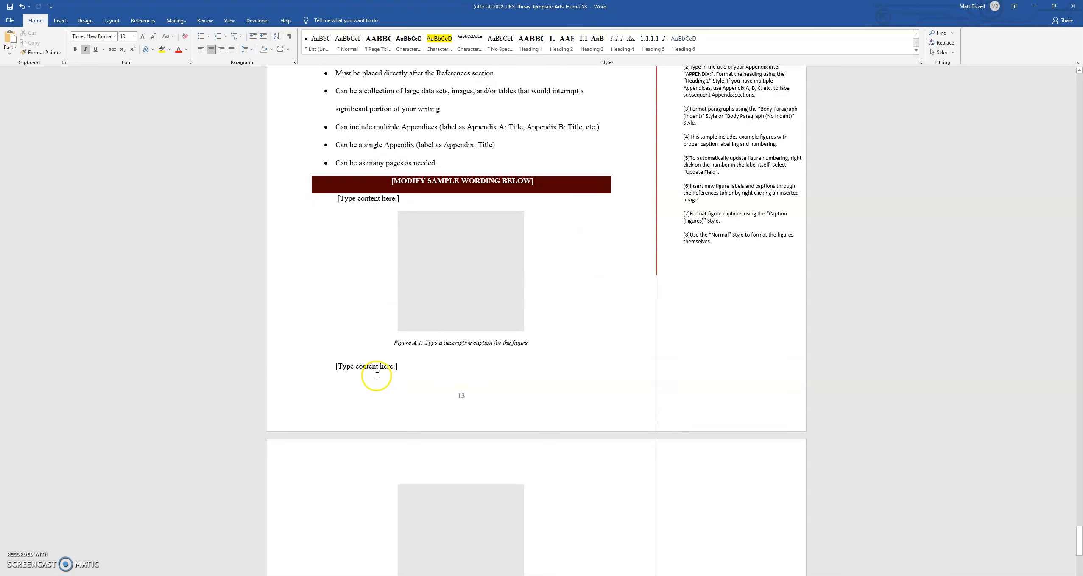
Switch the Figure A.1 caption to body text, then restore the Caption (Figures) style.
scroll(down, 3)
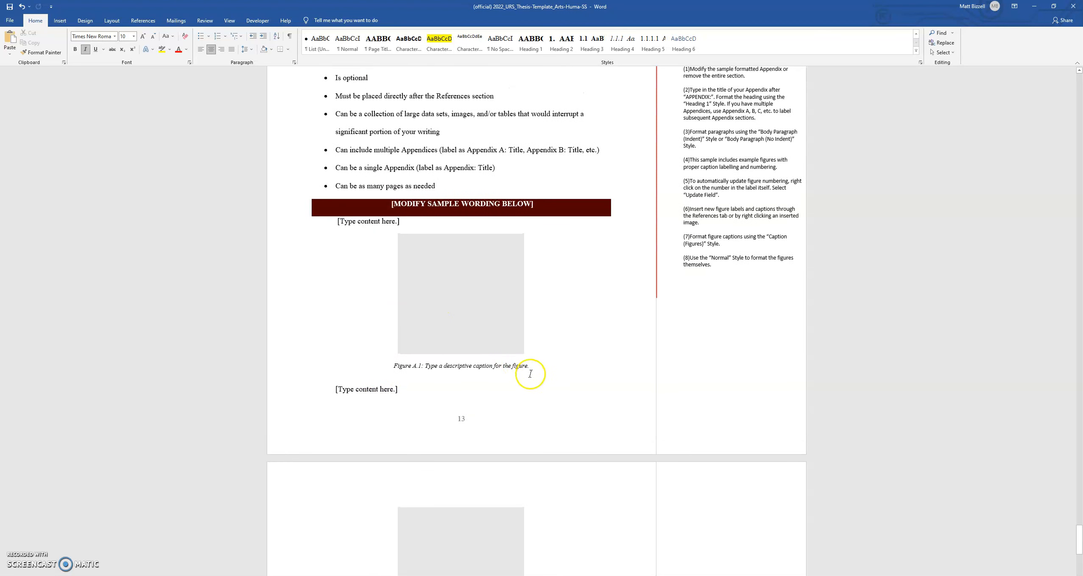
mouse_move(521, 370)
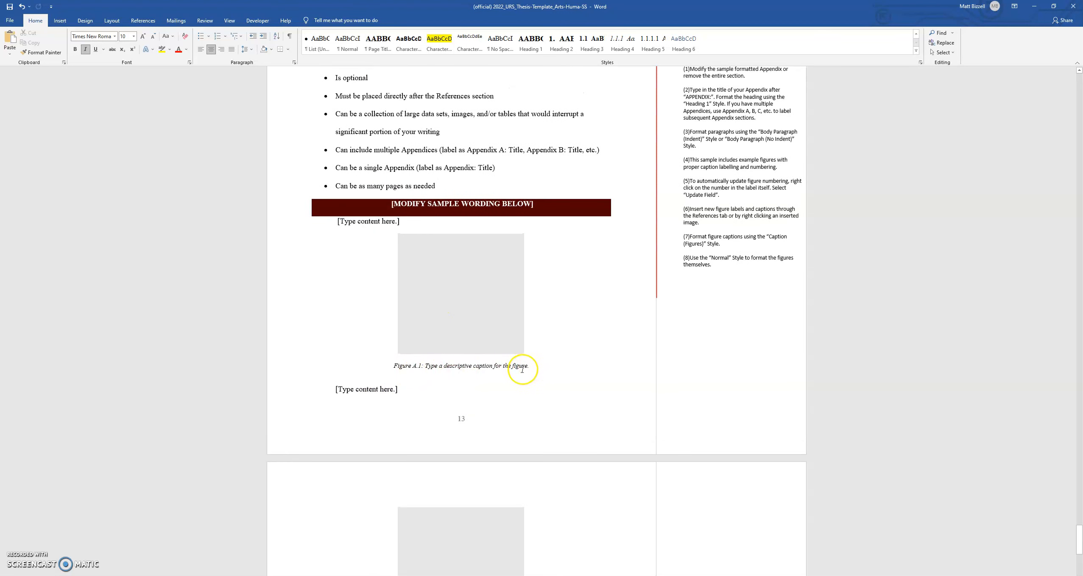
scroll(down, 3)
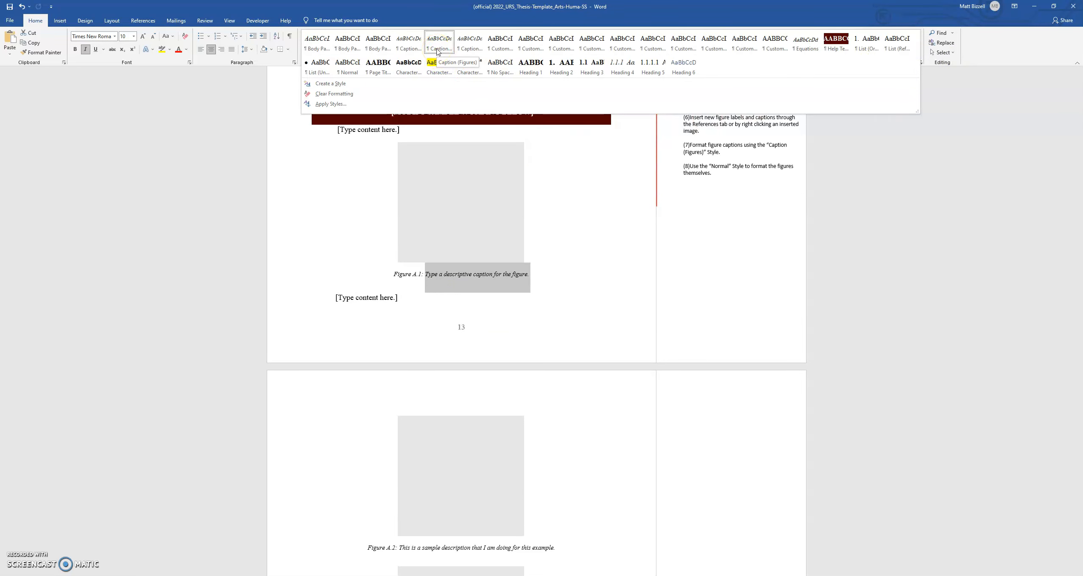
click(408, 42)
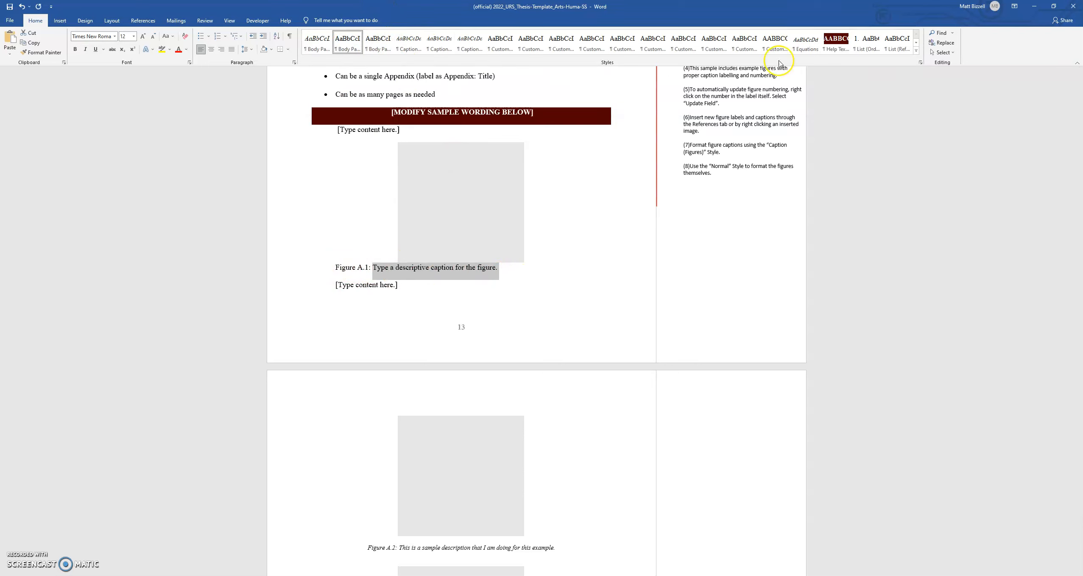
click(915, 34)
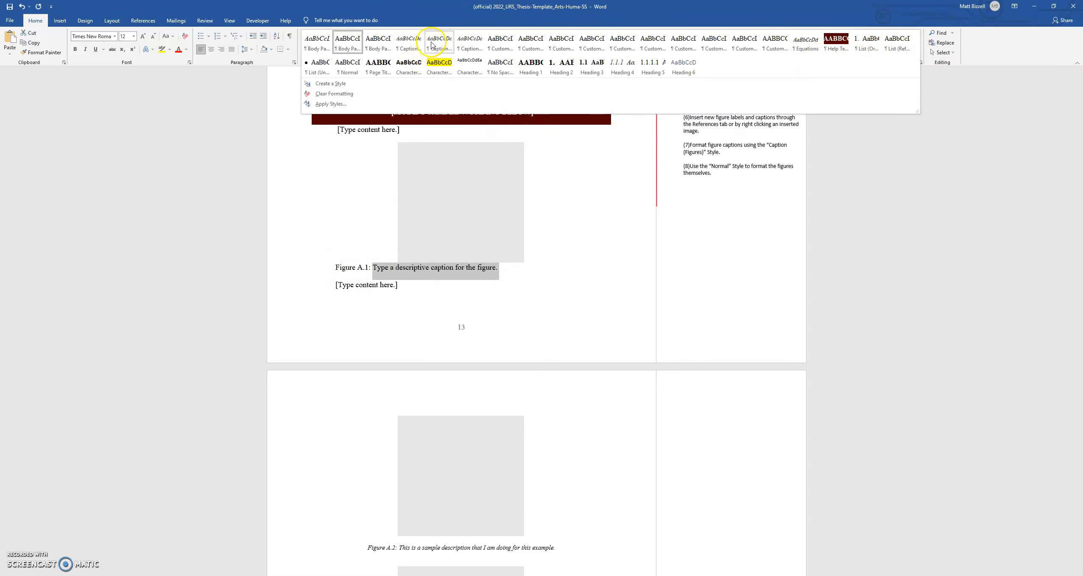
click(439, 43)
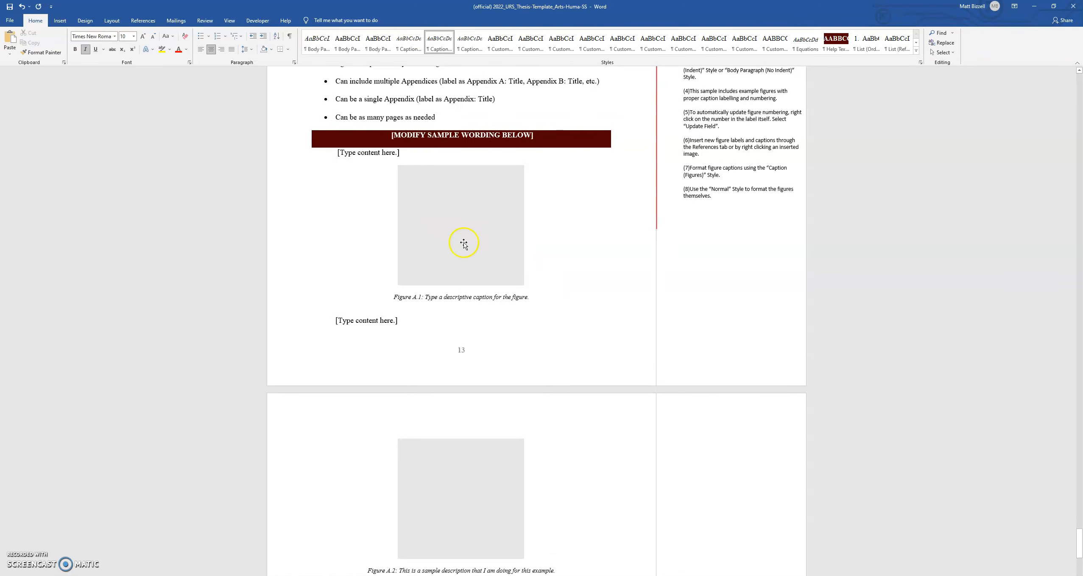
Apply the Normal style from the Styles gallery to the Figure A.1 placeholder image.
click(463, 243)
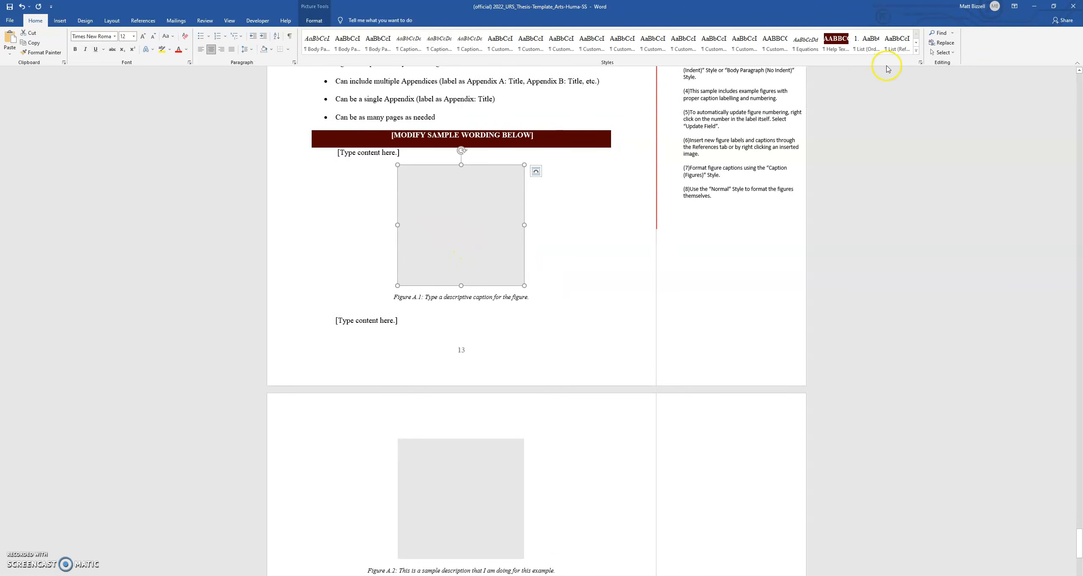
click(916, 52)
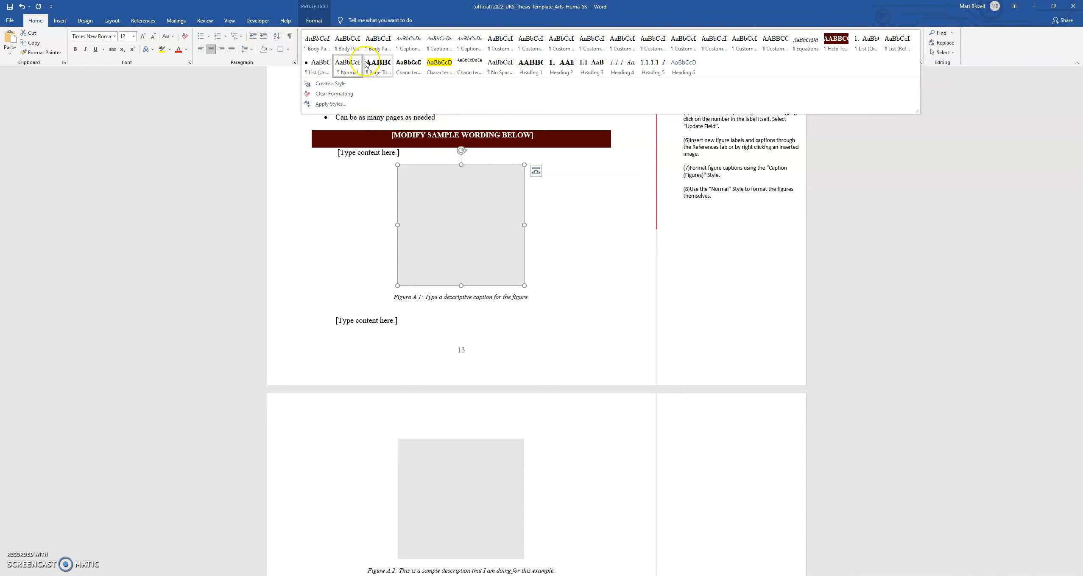
click(536, 171)
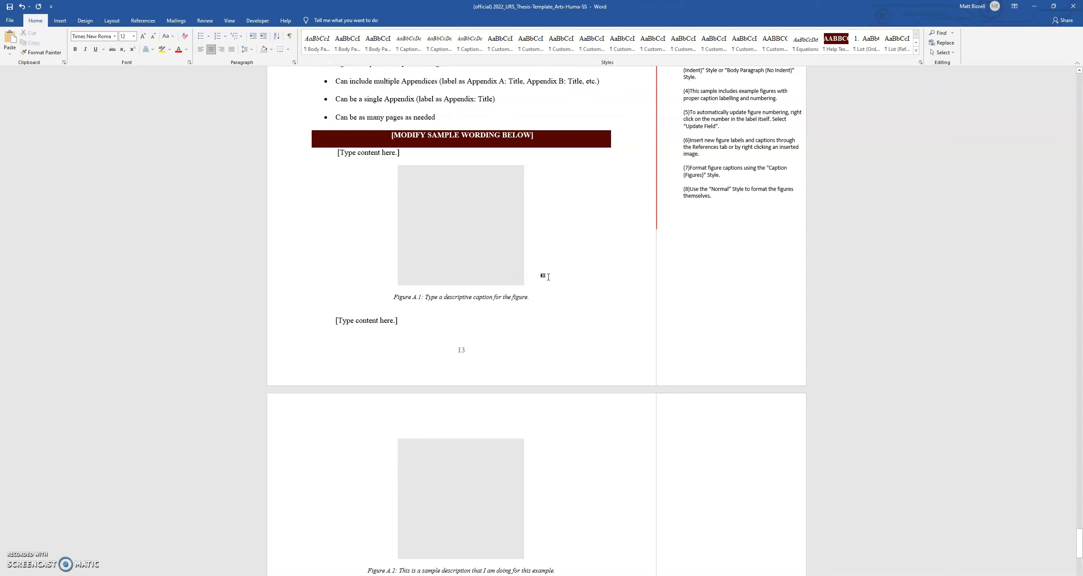
scroll(down, 3)
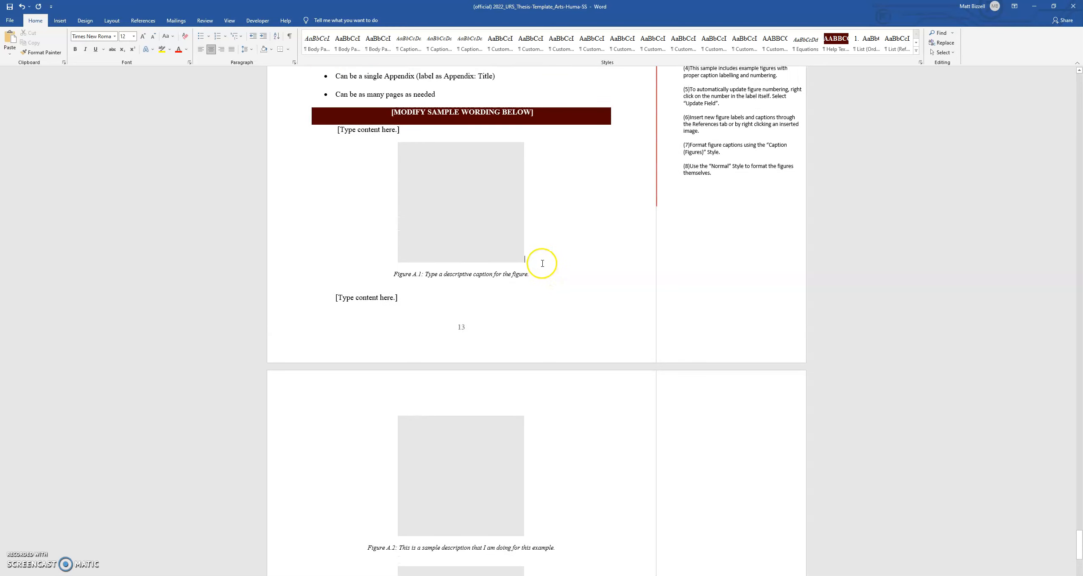
mouse_move(258, 511)
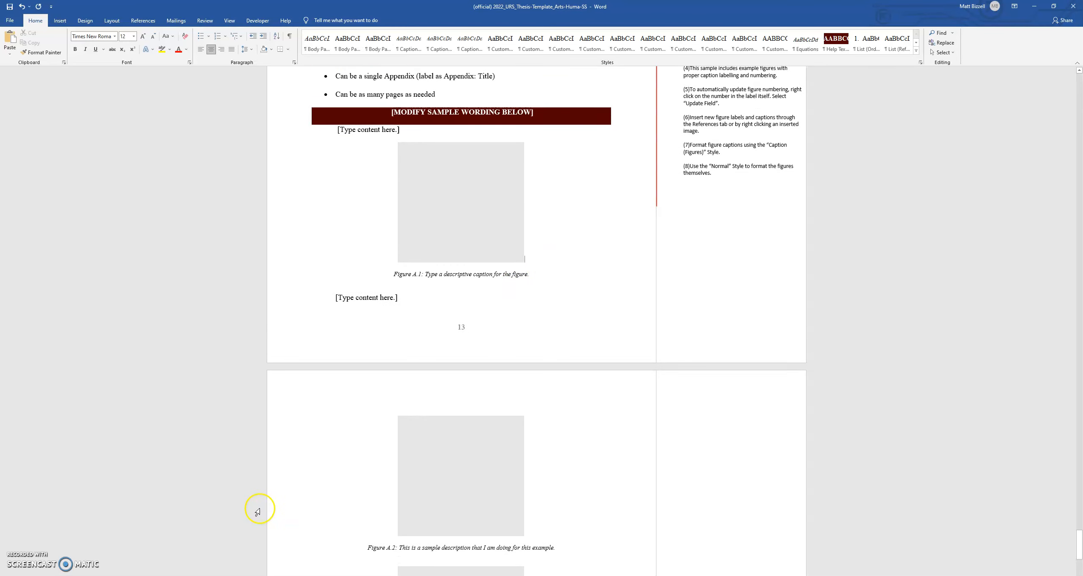